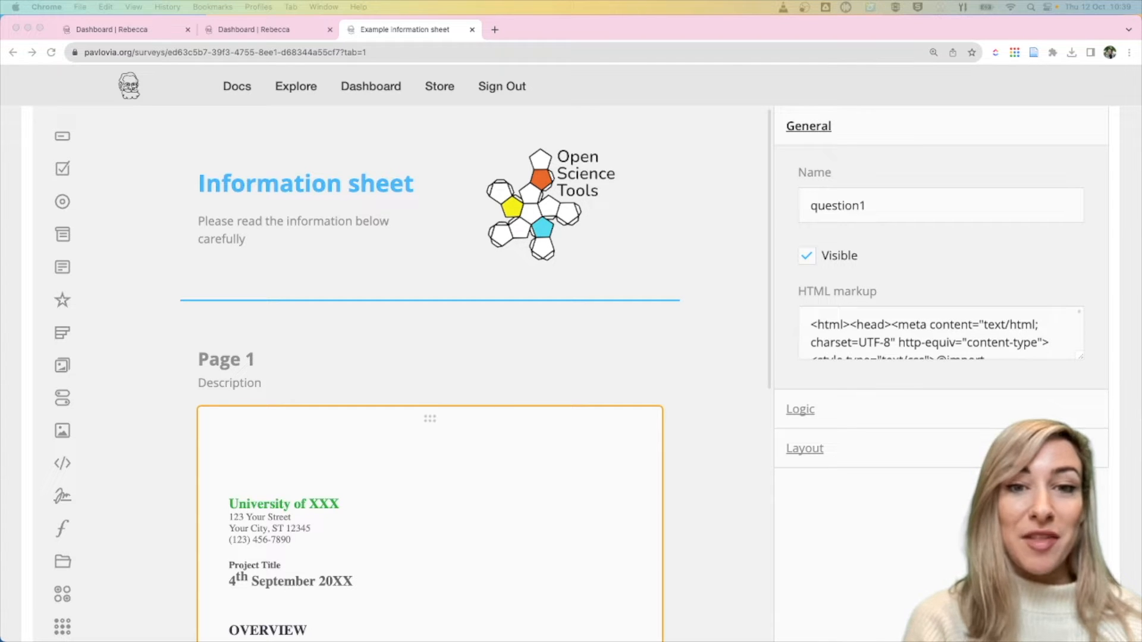
mouse_move(439, 269)
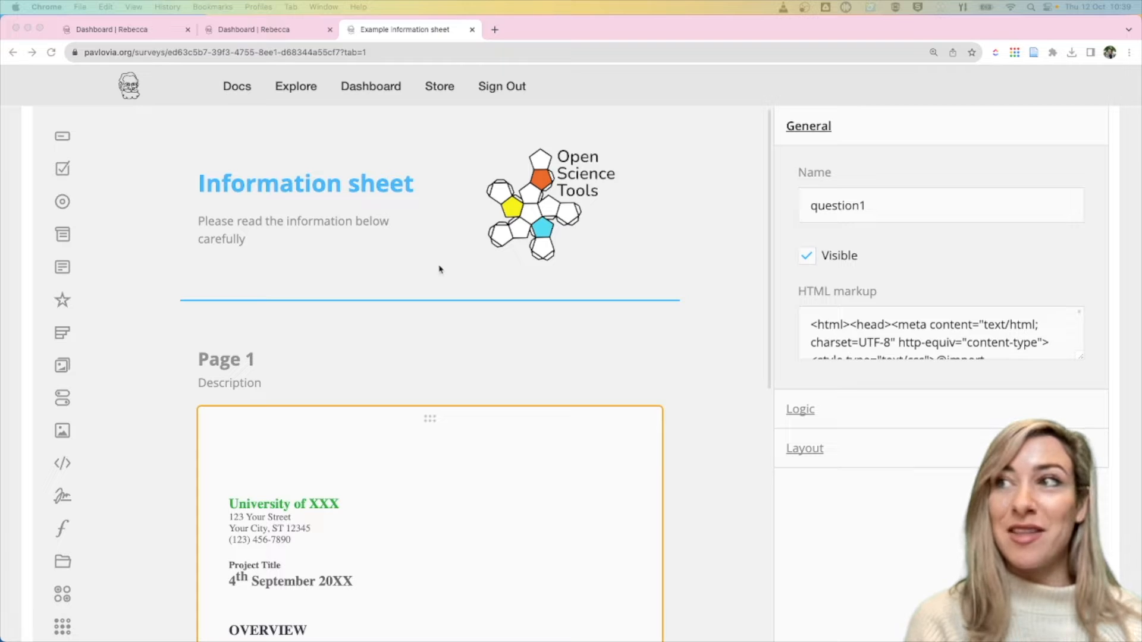
Save the survey to Pavlovia after reviewing the information sheet page.
scroll(down, 3)
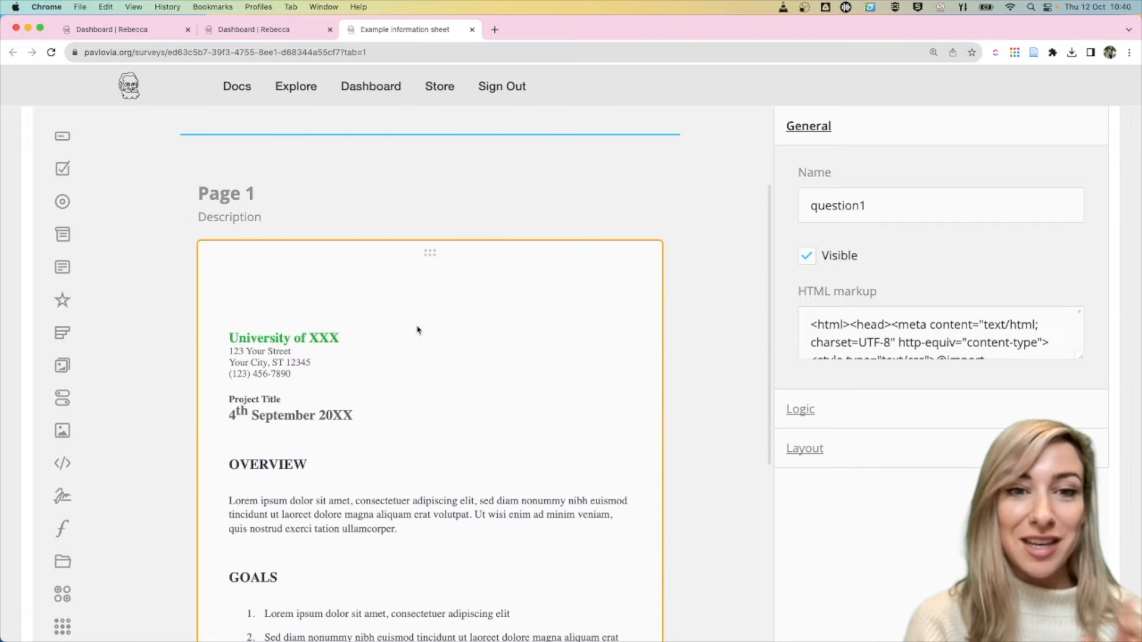
mouse_move(412, 374)
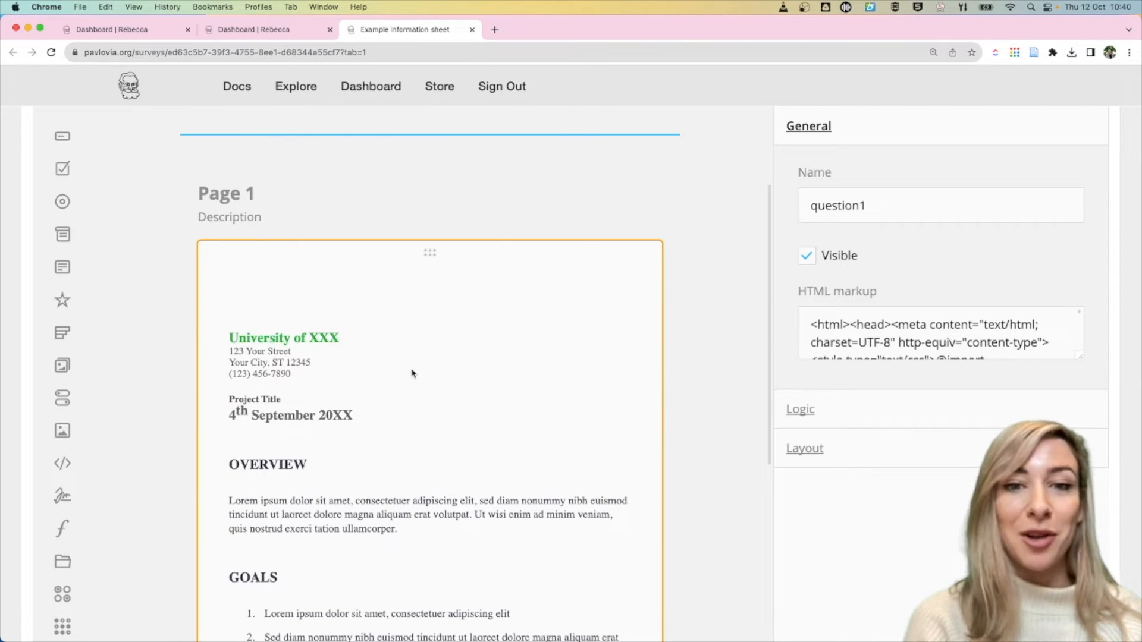
scroll(down, 3)
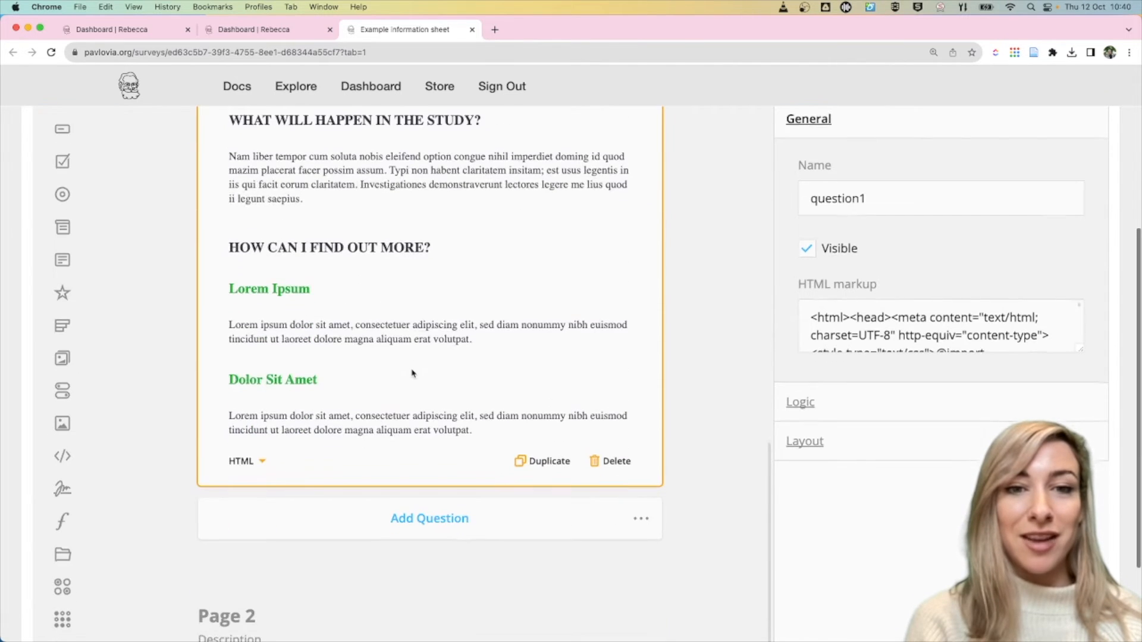
scroll(up, 3)
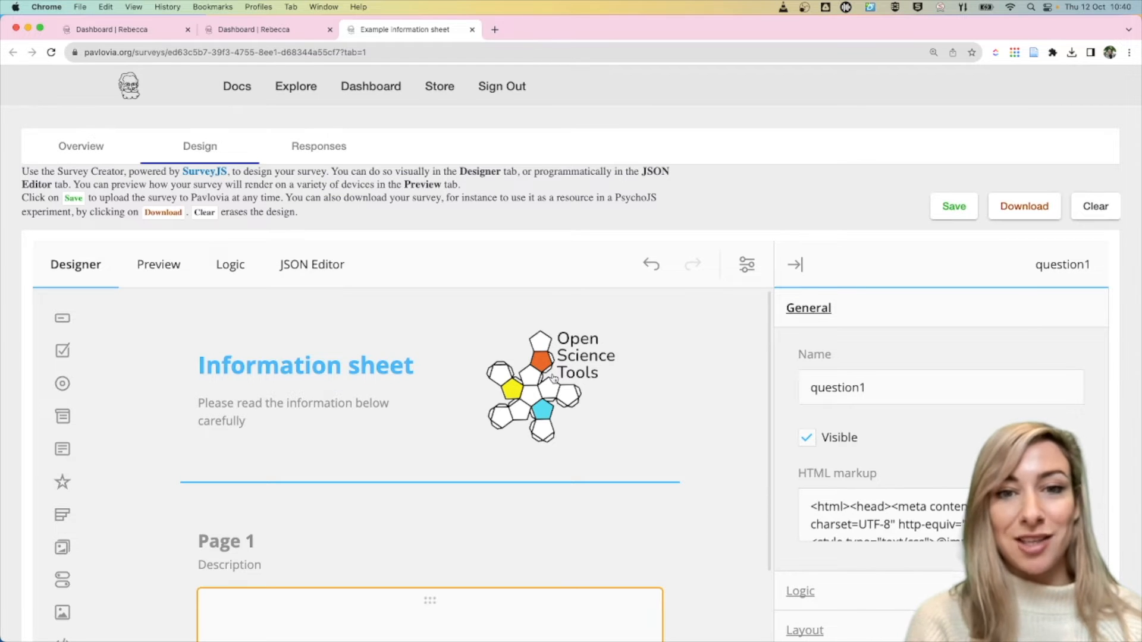
mouse_move(694, 450)
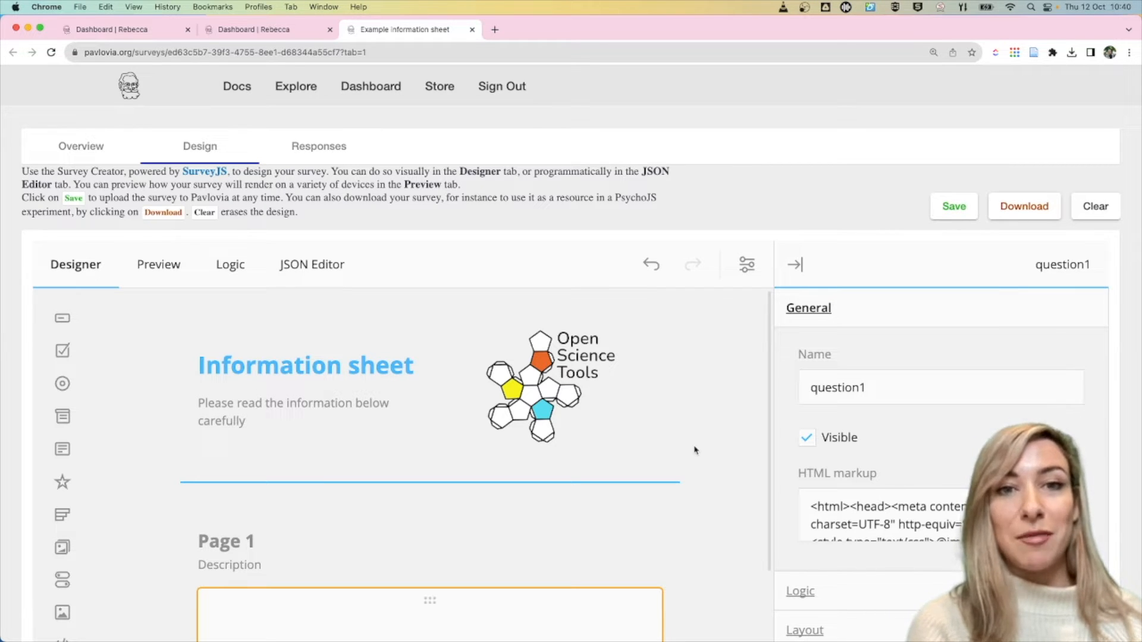
click(953, 206)
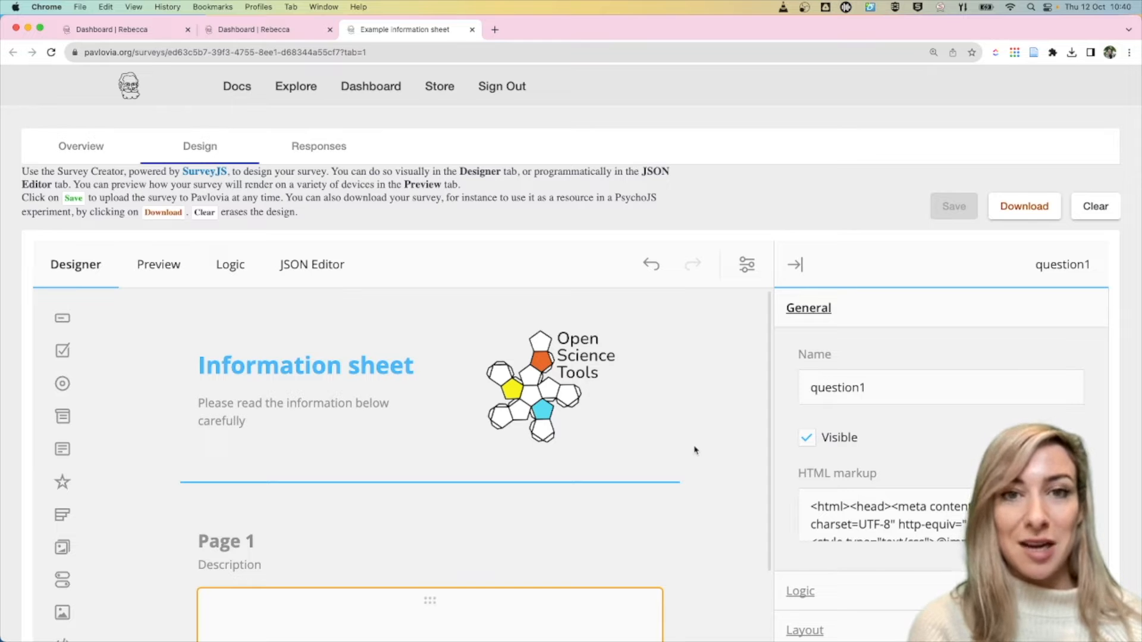
Add a new Checkbox question below the information sheet on Page 1.
scroll(down, 3)
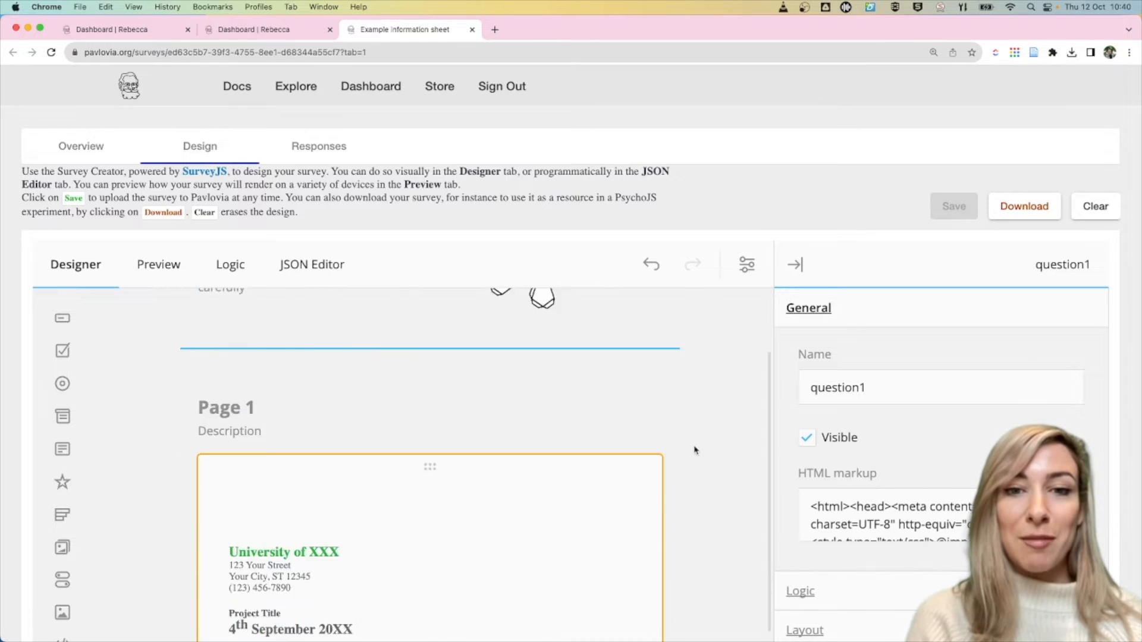
scroll(down, 3)
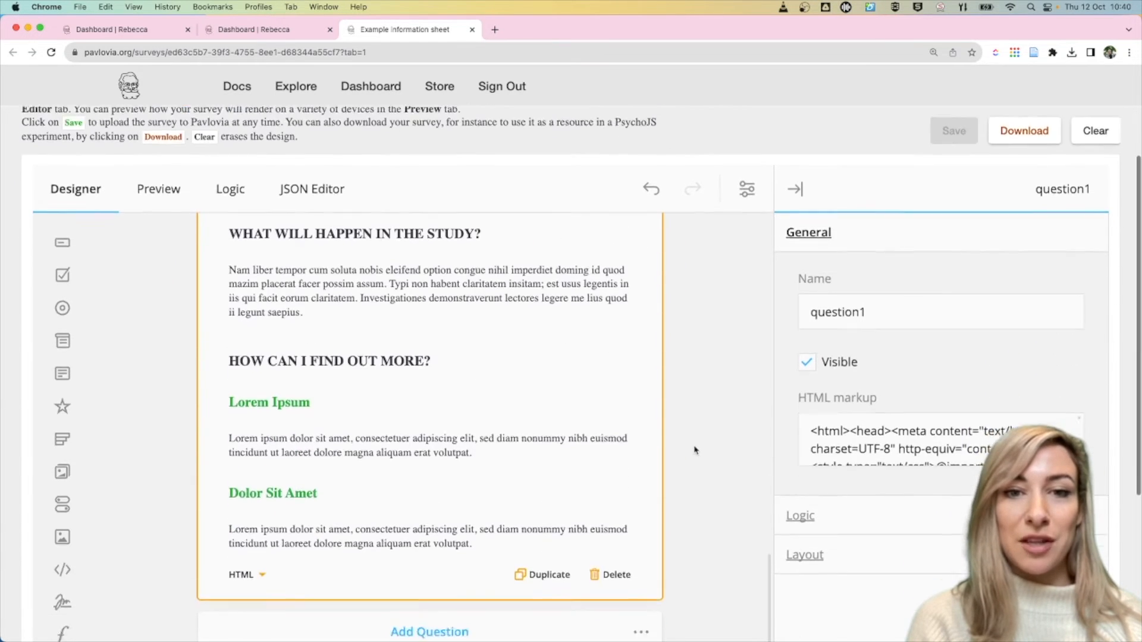
scroll(down, 3)
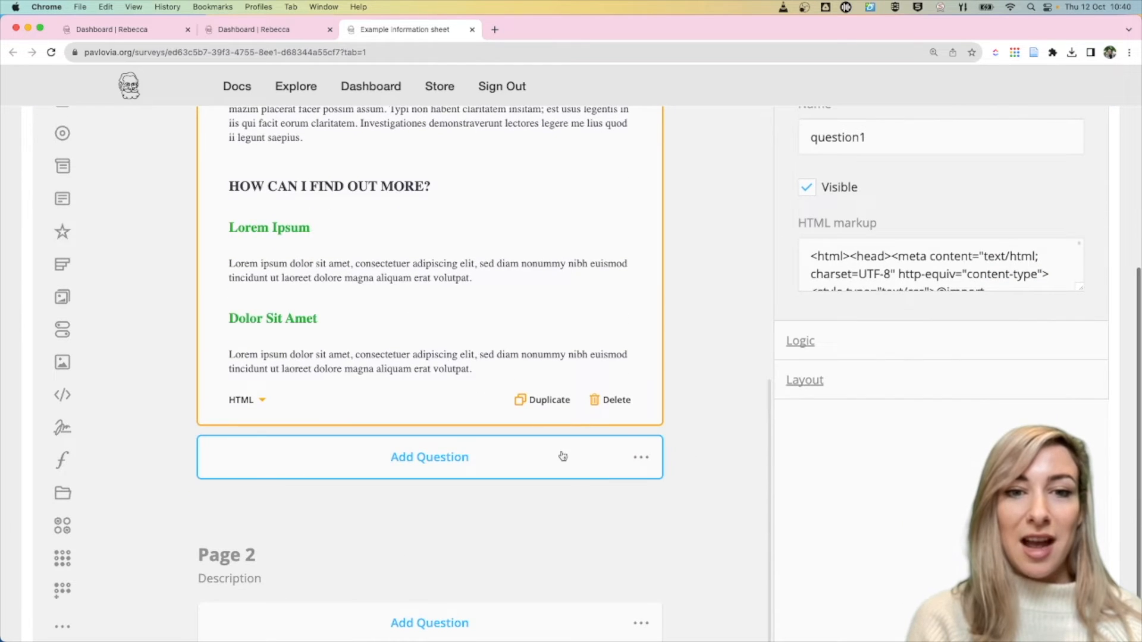
click(429, 457)
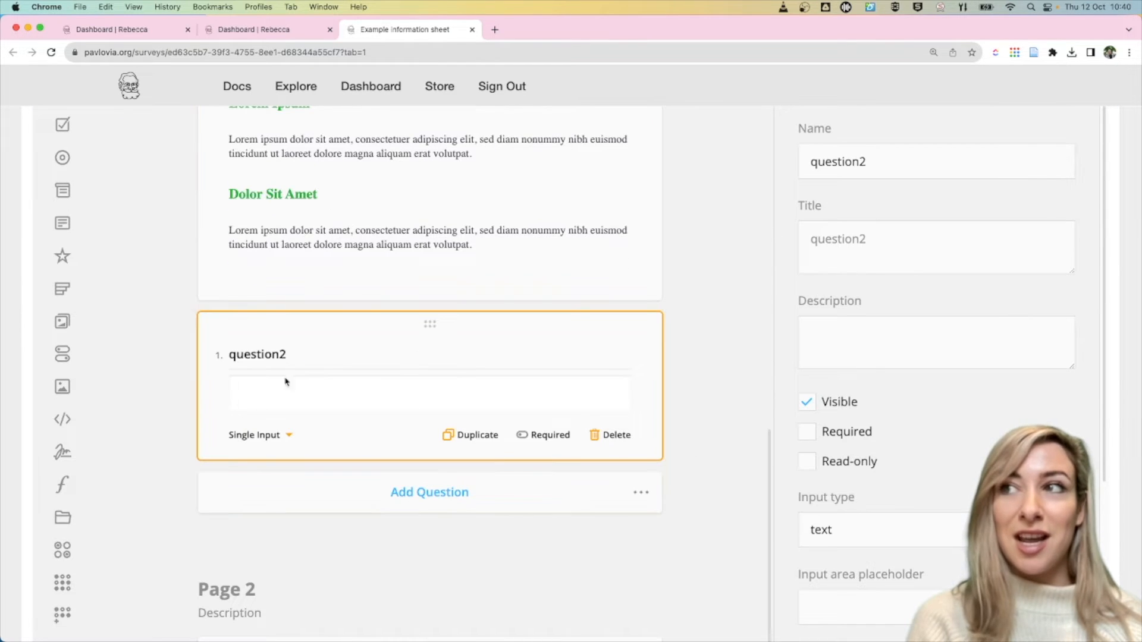
click(258, 435)
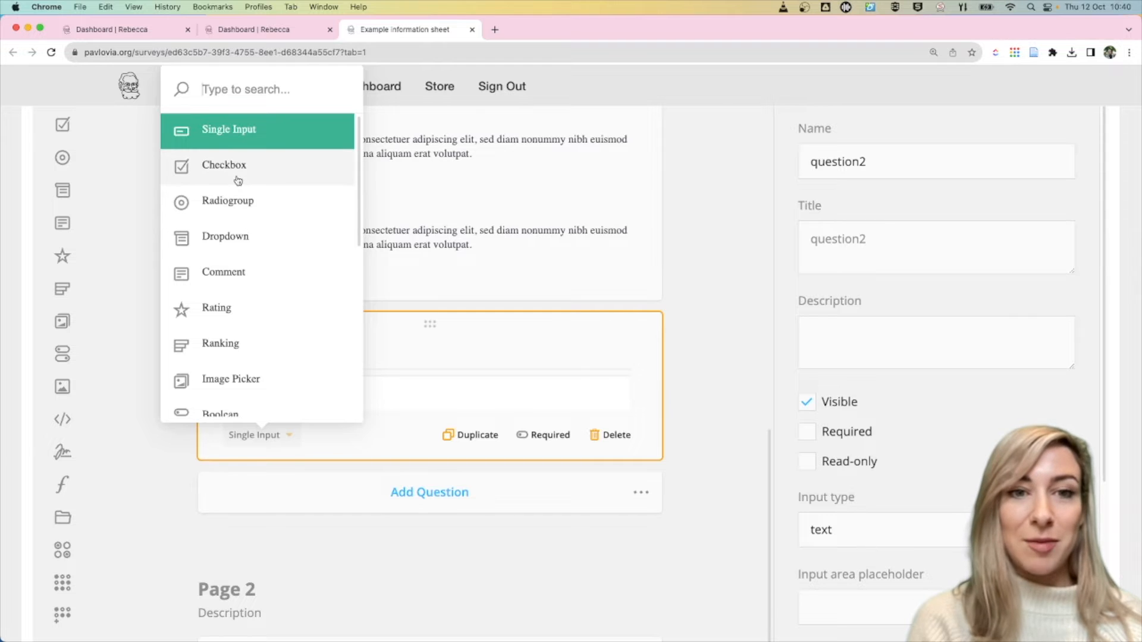
click(225, 164)
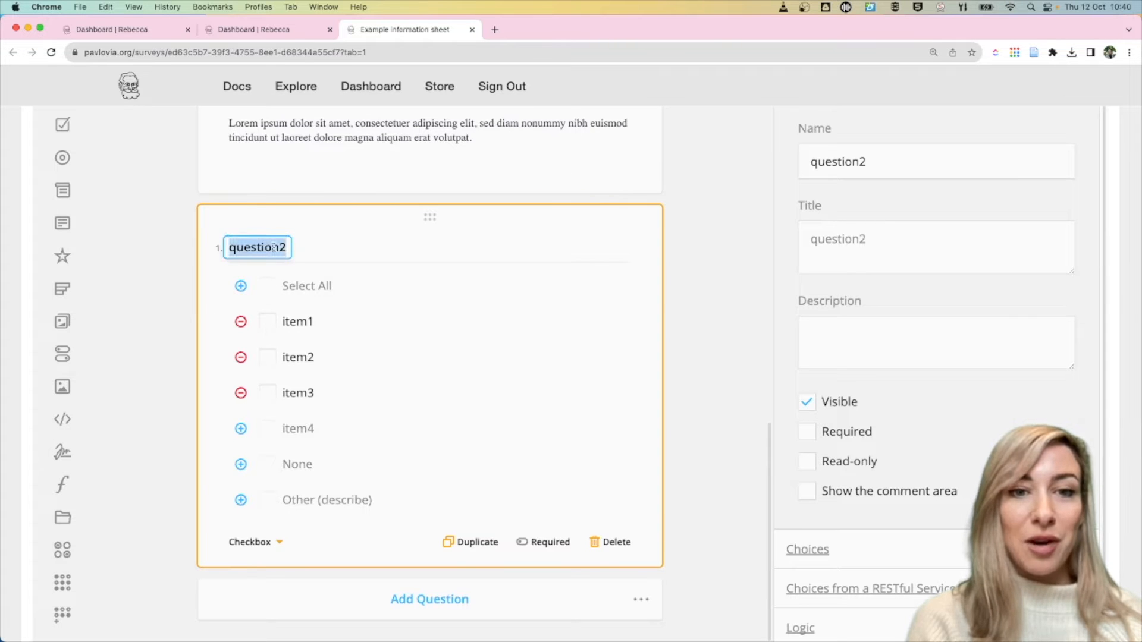
Title the checkbox question 'Please tick all that apply:'.
text(Please t)
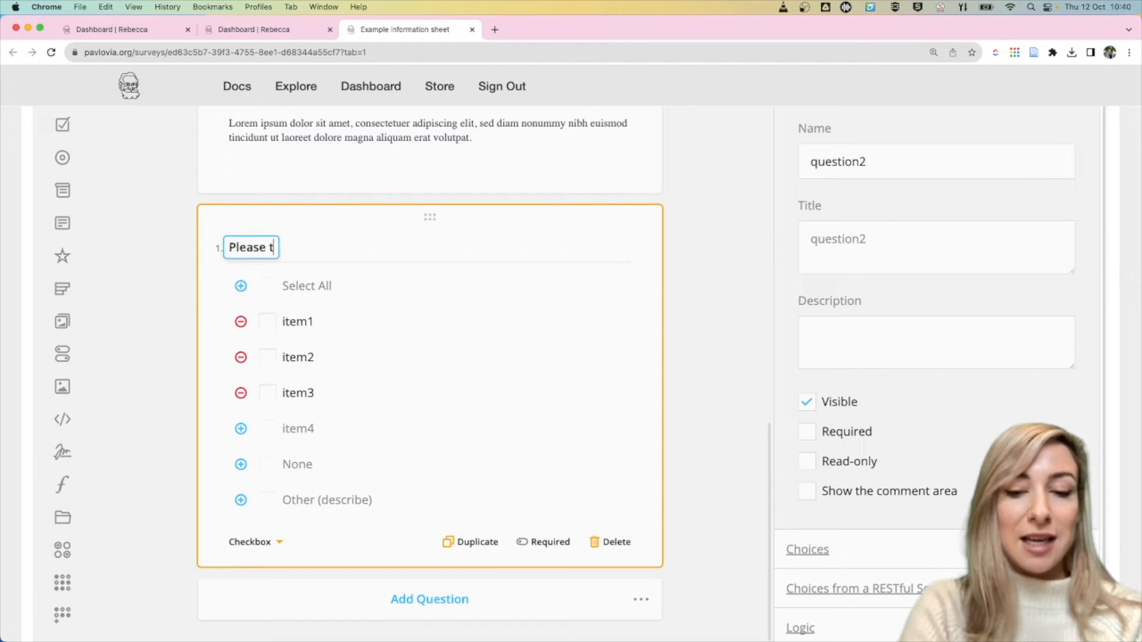
text(ick all that apply:)
click(297, 321)
text(I have r)
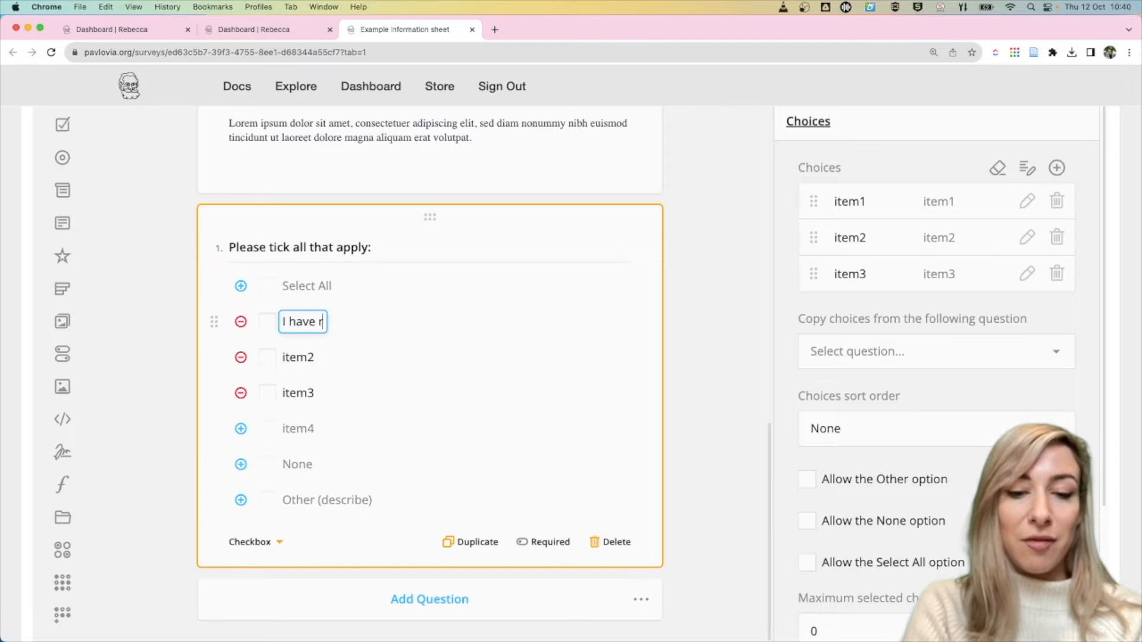
Replace item1–item3 with the read-information-sheet, aged-over-18 and consent-to-take-part statements.
text(ead and under)
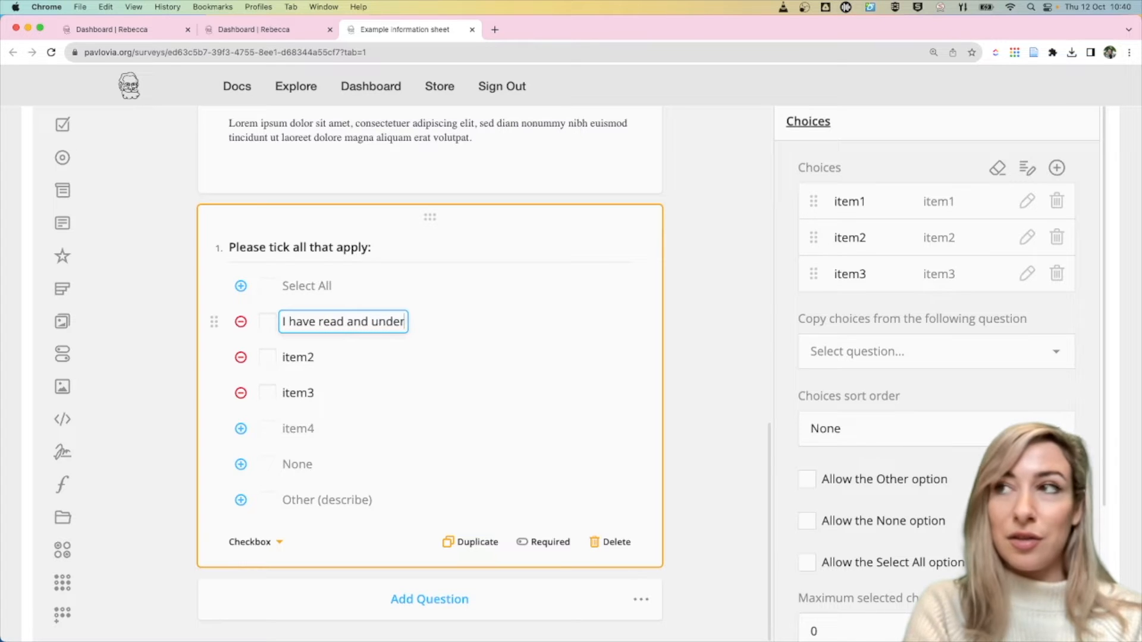
text(stood the infor)
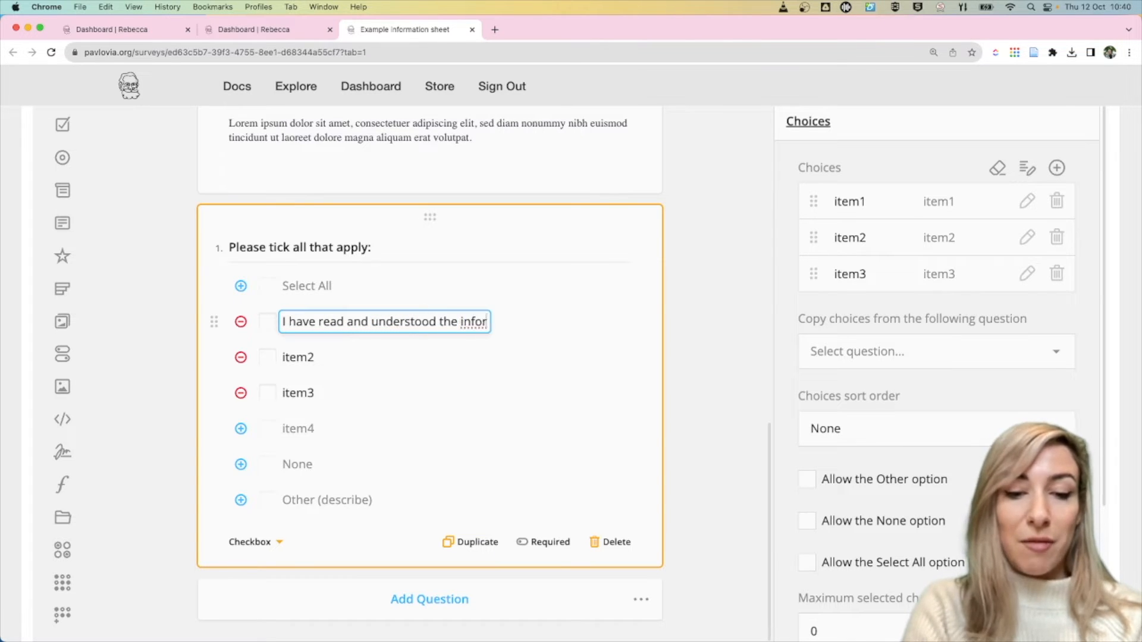
text(mation sheet)
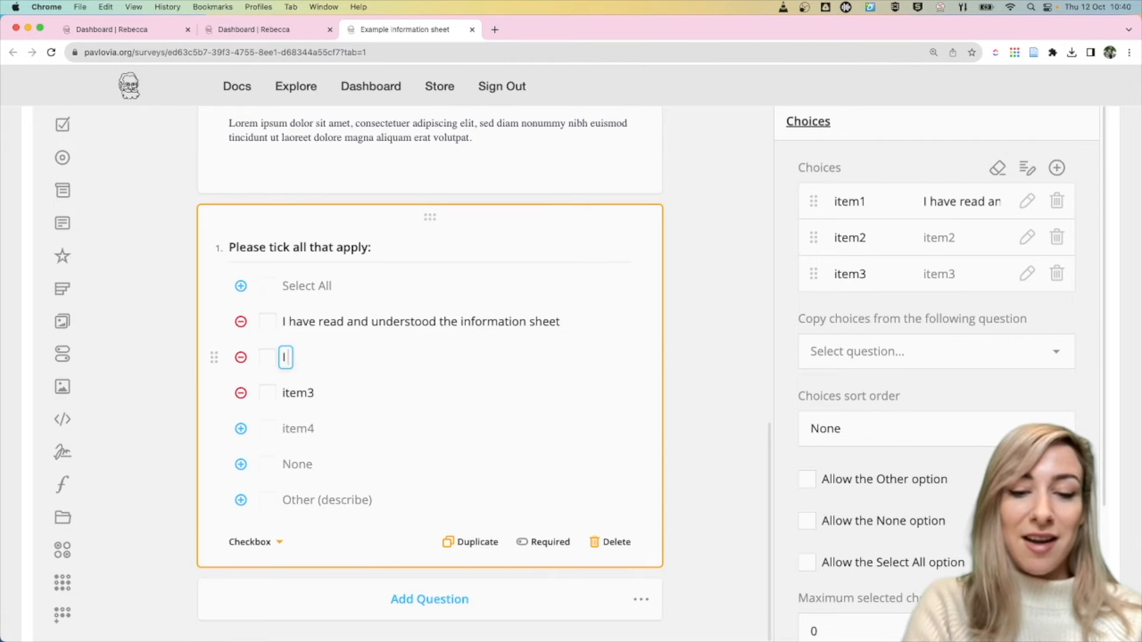
text(I am aged over 18)
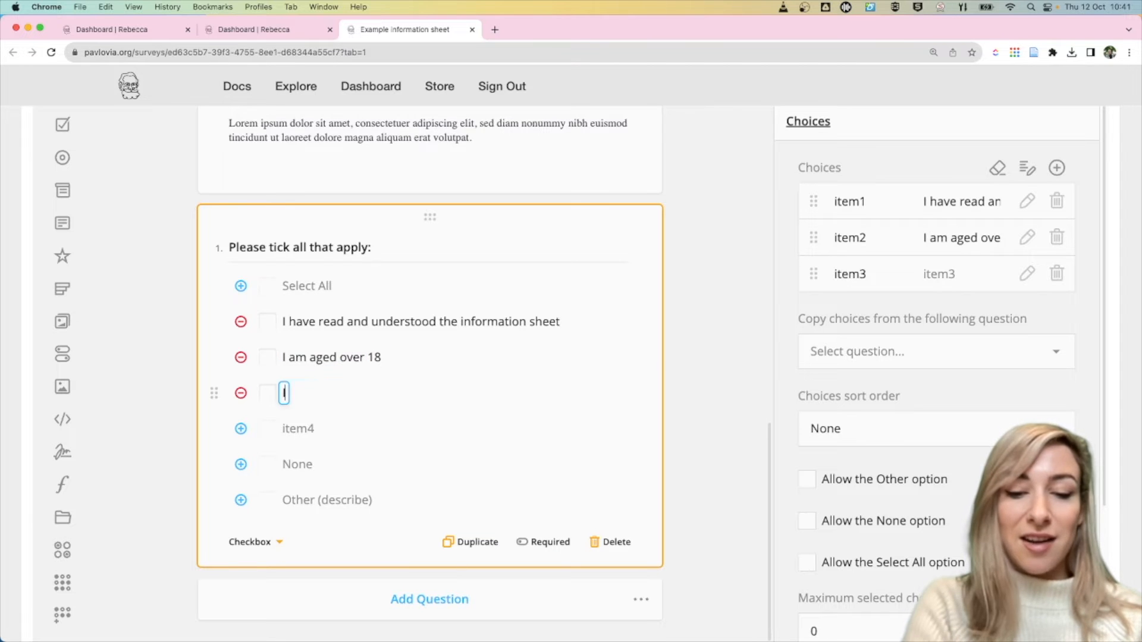
text(I consent to ta)
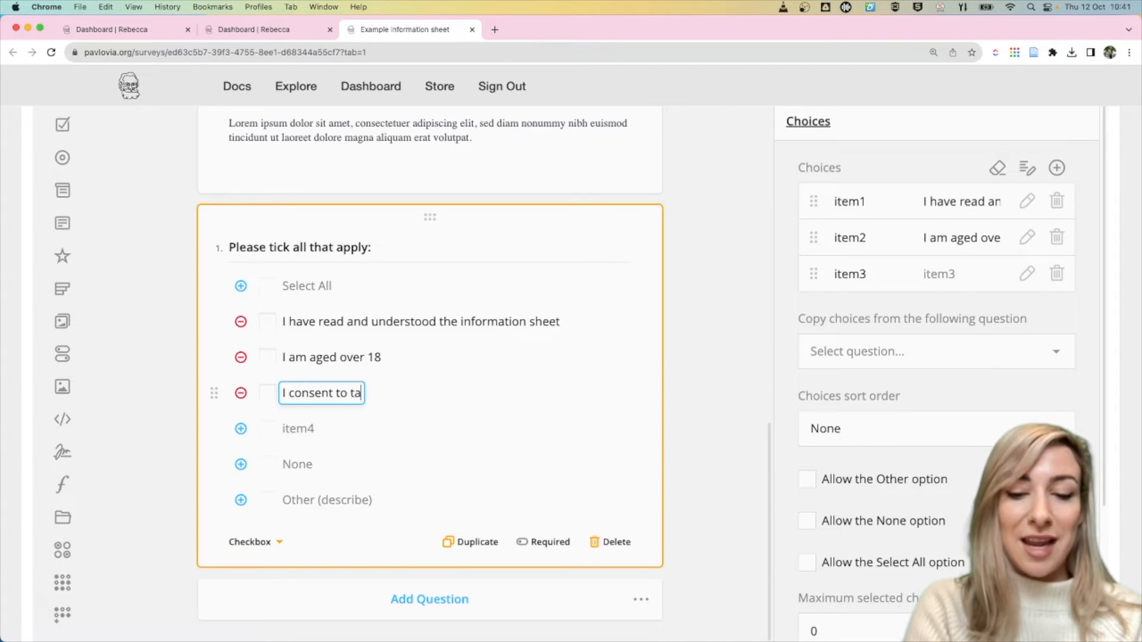
text(ke part)
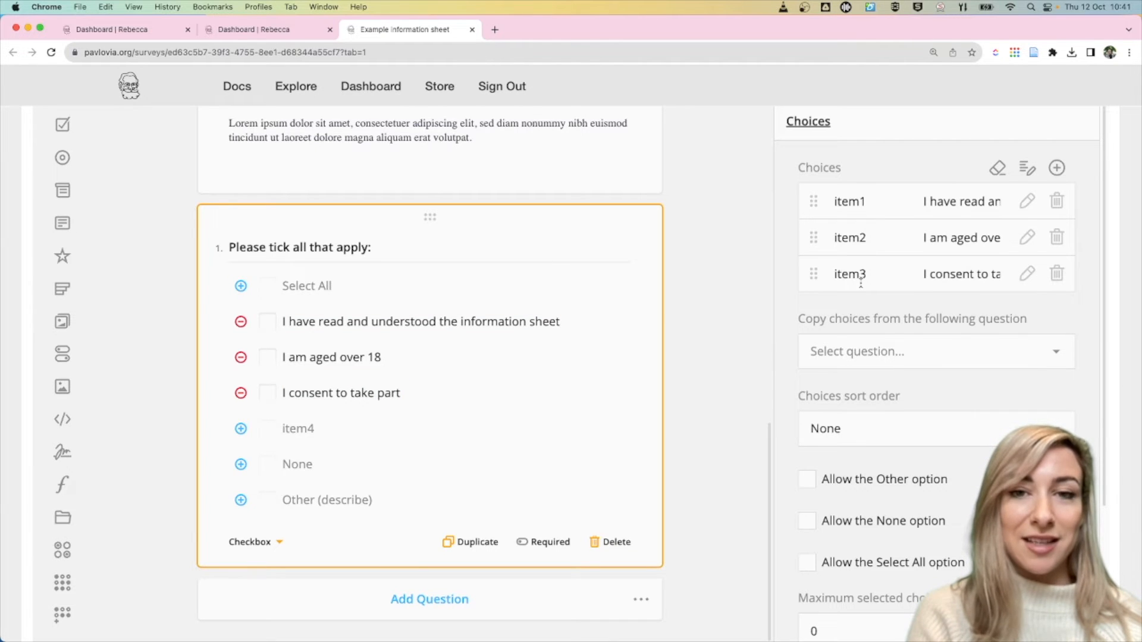
scroll(up, 3)
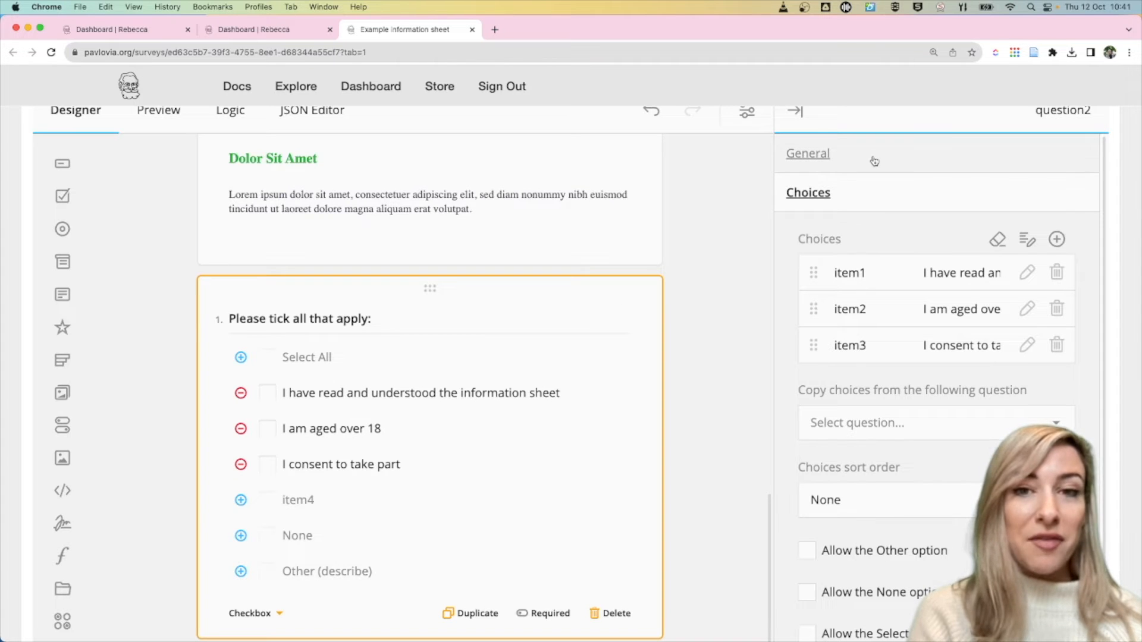
Set the checkbox question's Name to 'consent' in General properties.
click(807, 153)
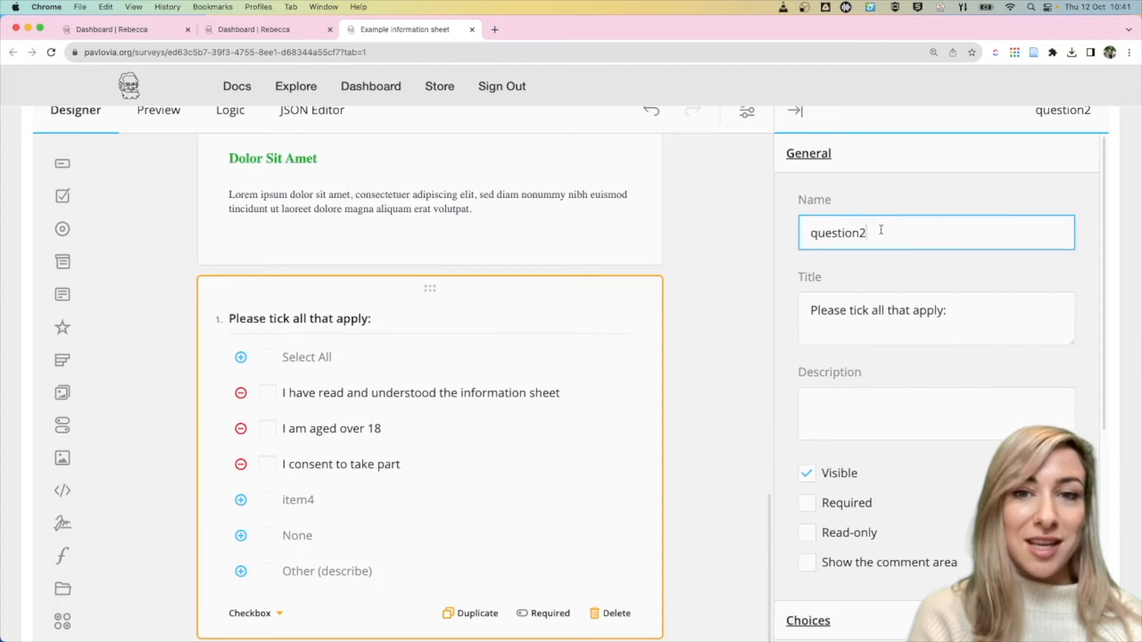
text(conse)
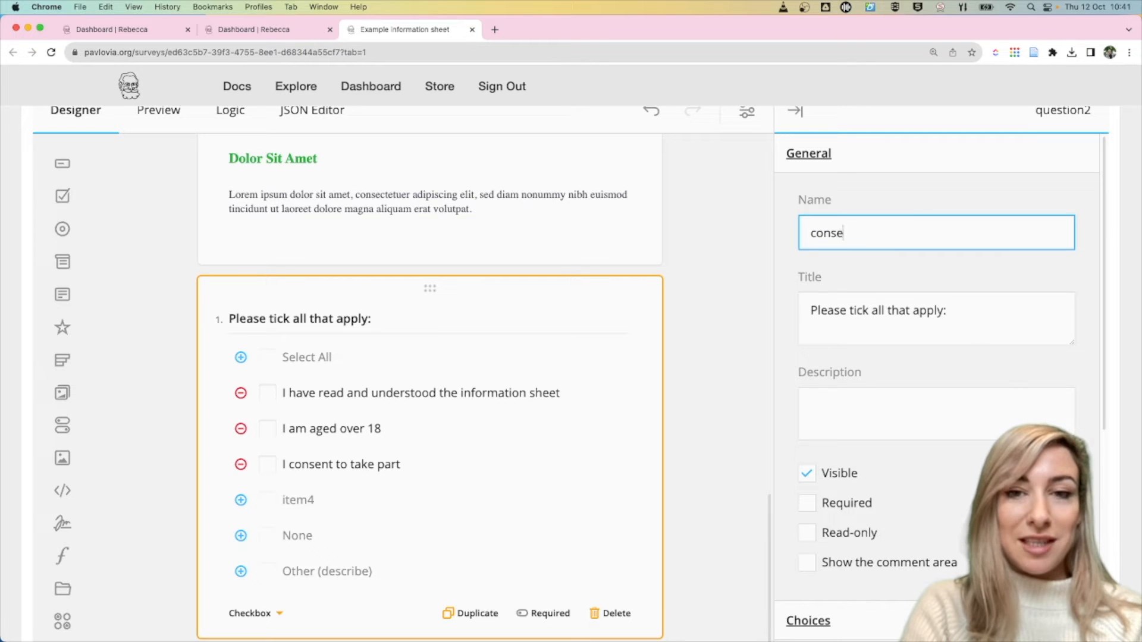
text(nt)
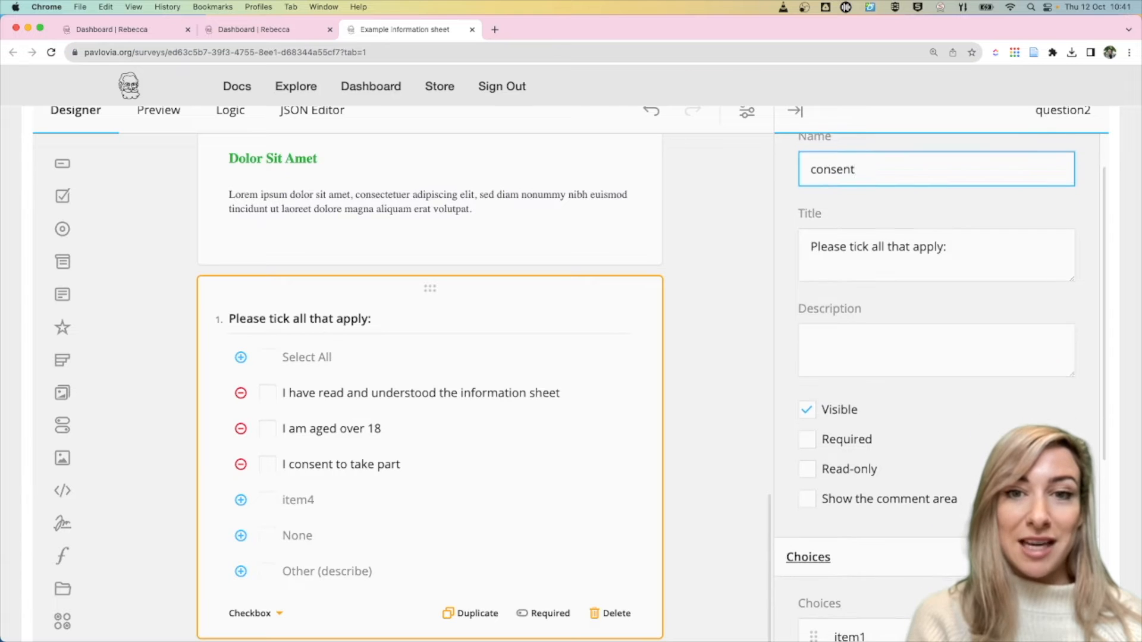
scroll(down, 3)
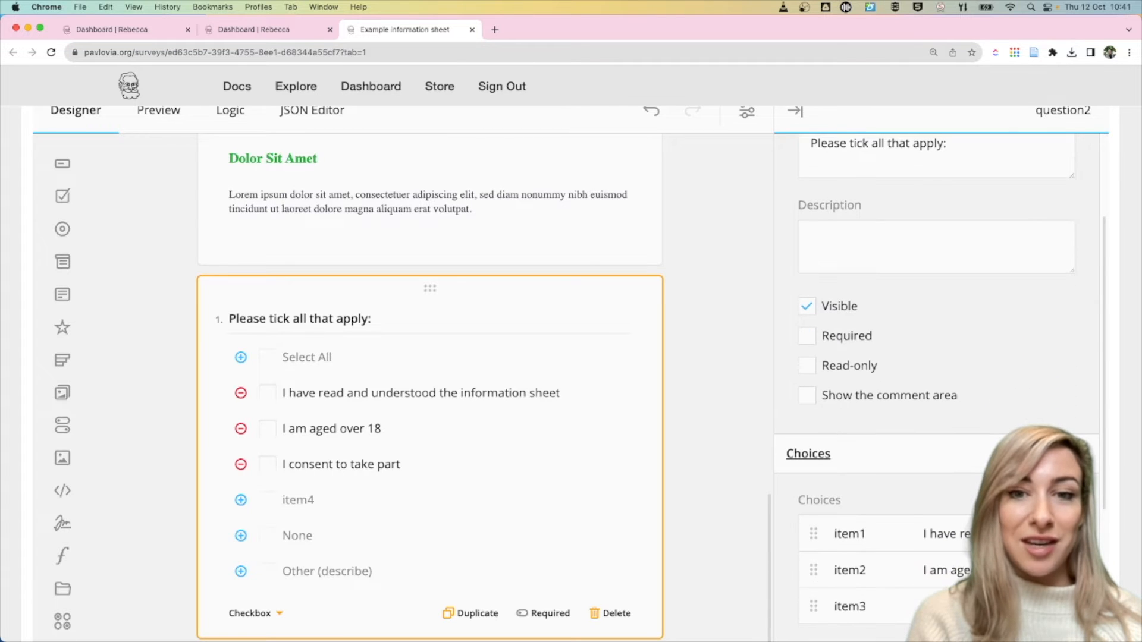
scroll(down, 3)
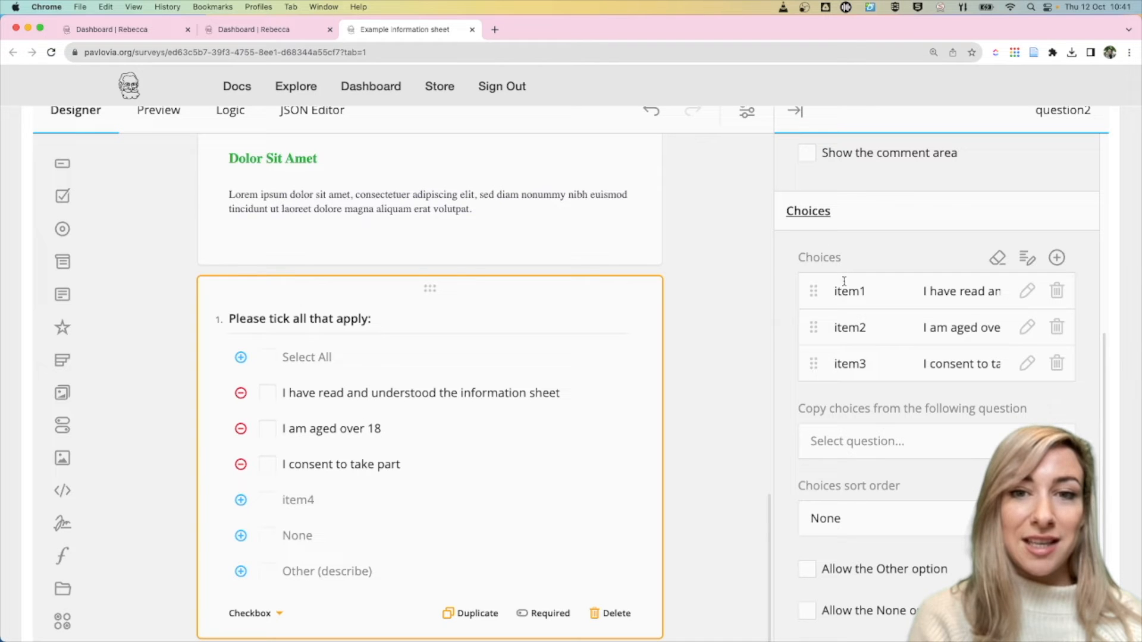
mouse_move(877, 343)
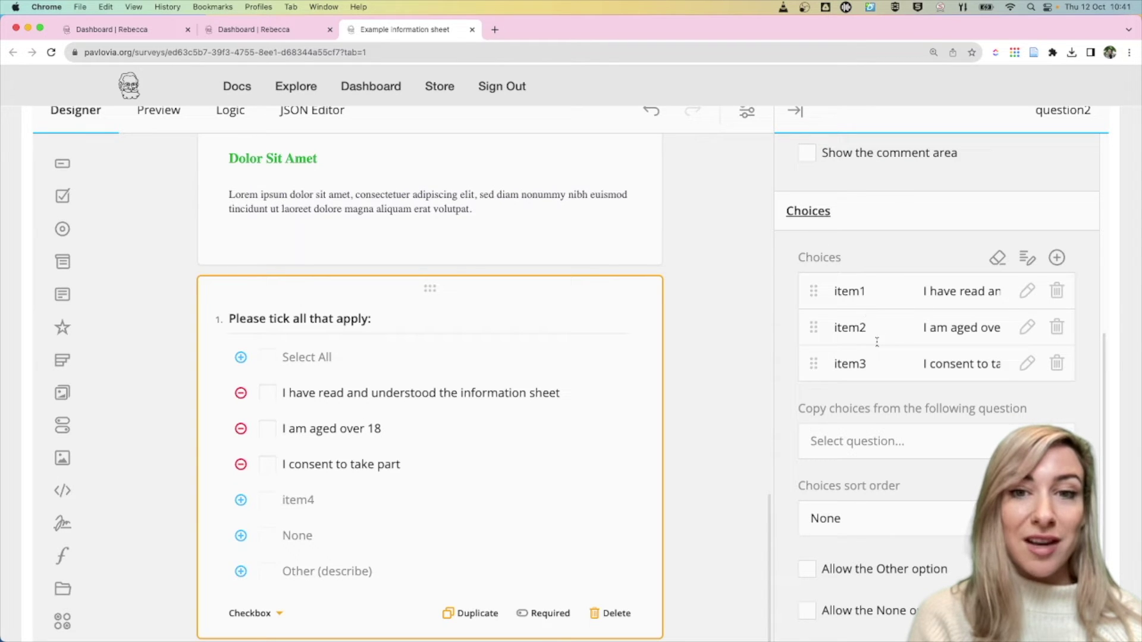
Set the choice values to read_info, age_18 and consent_given.
double_click(849, 291)
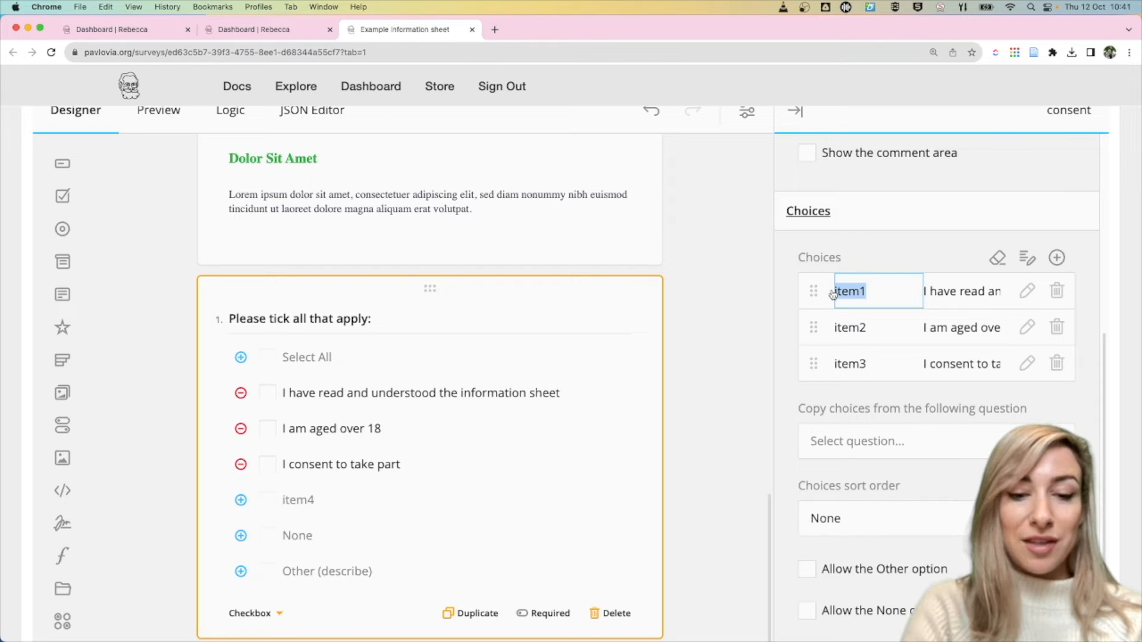
text(read_info)
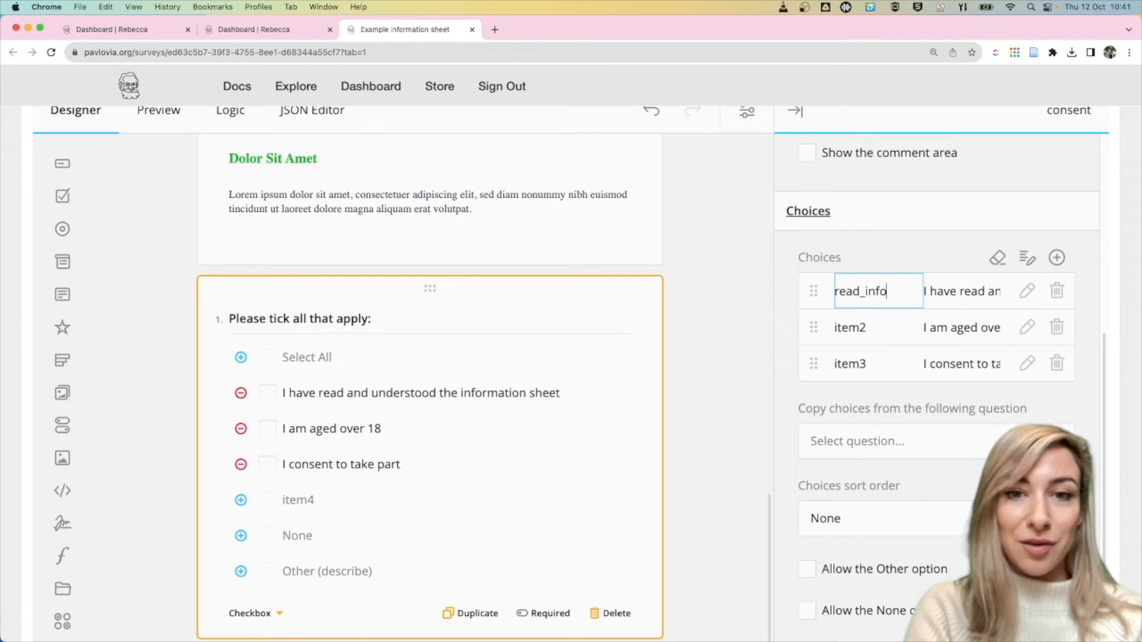
click(875, 328)
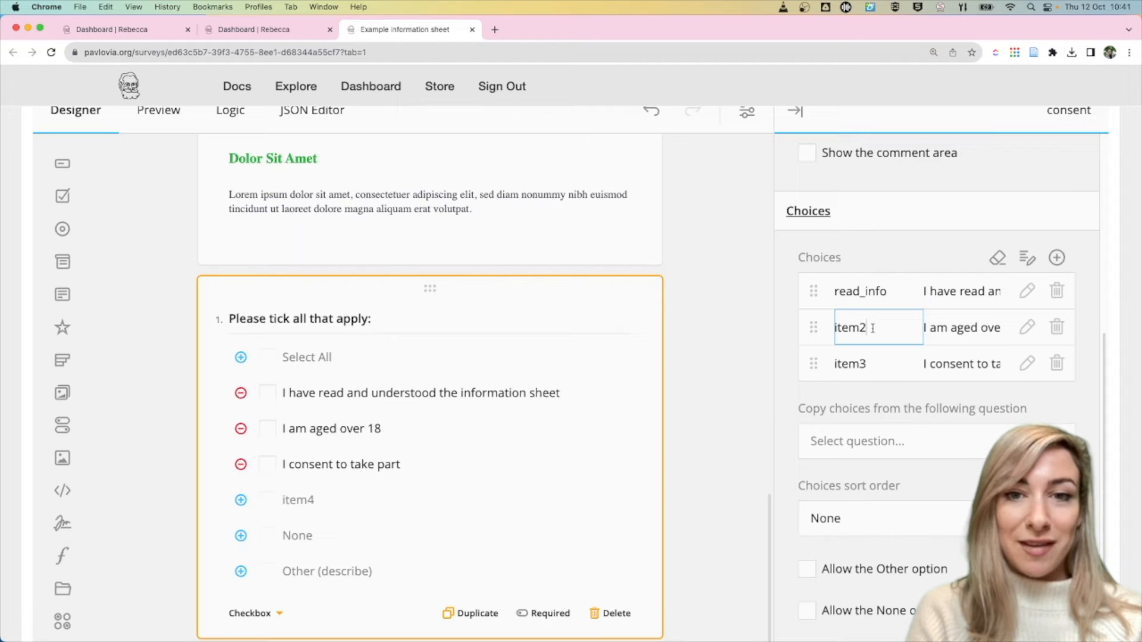
text(age_18)
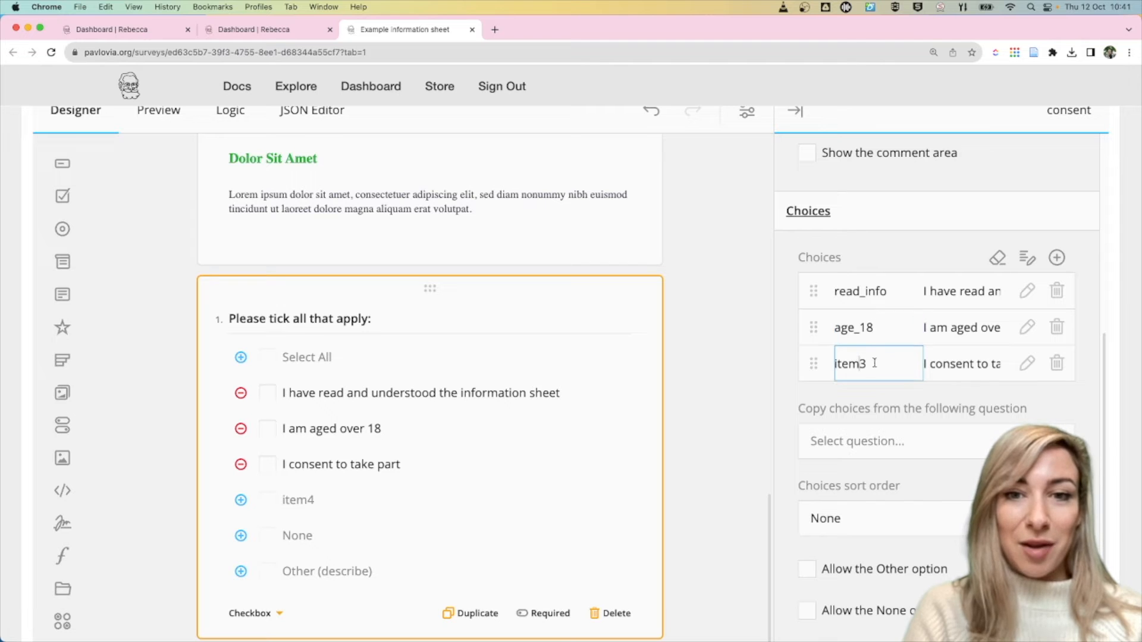
text(consent)
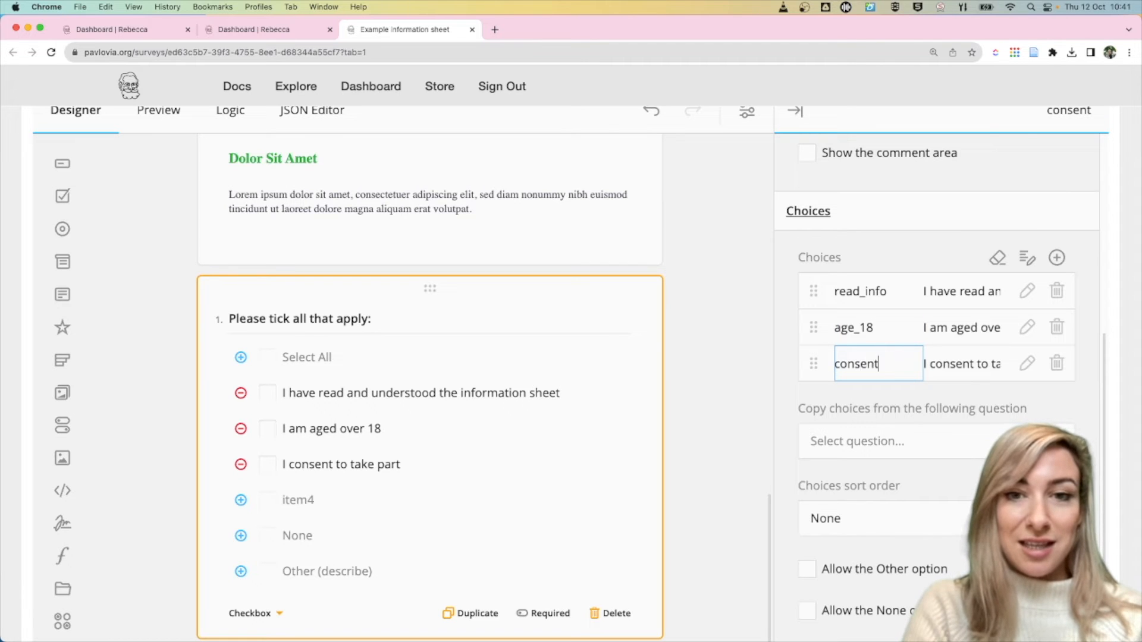
text(_given)
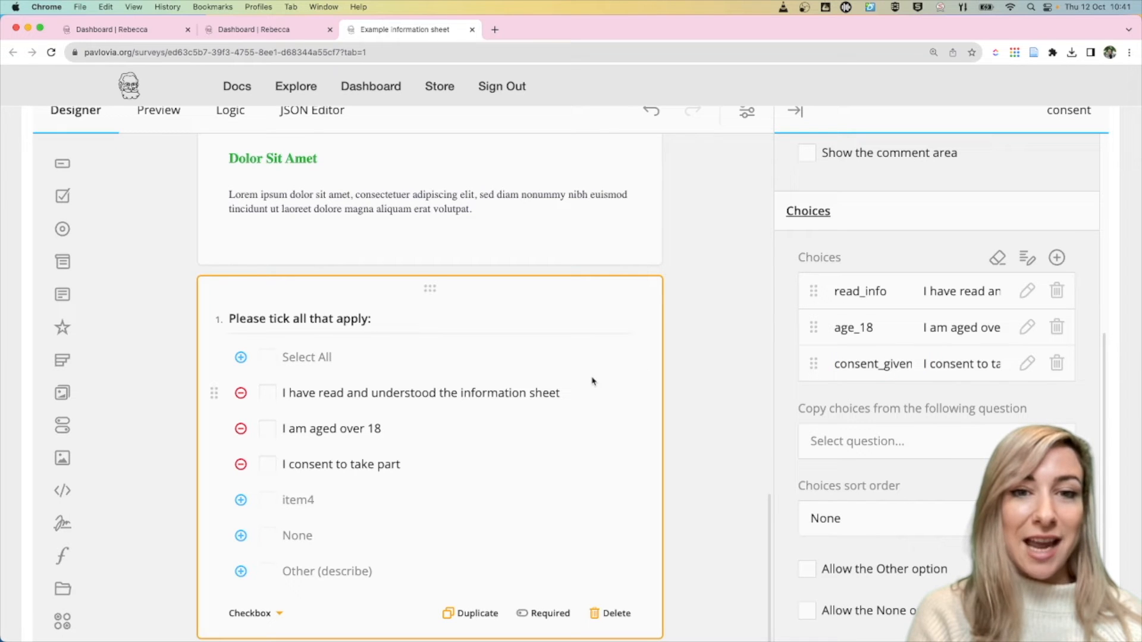
mouse_move(427, 420)
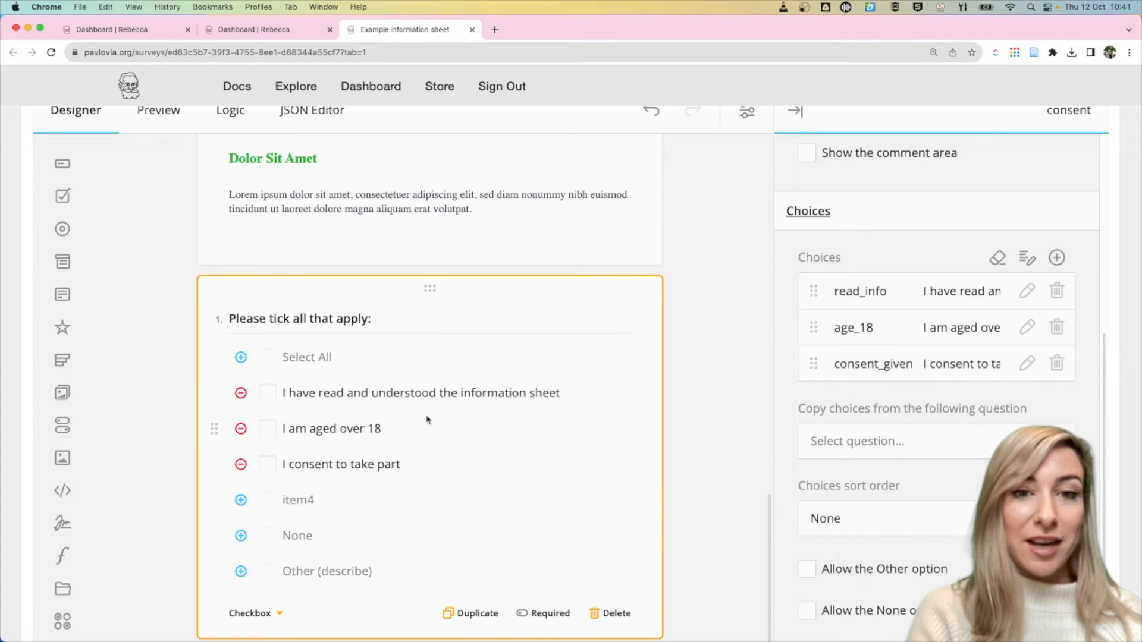
Add a new question after the consent checkboxes.
scroll(down, 3)
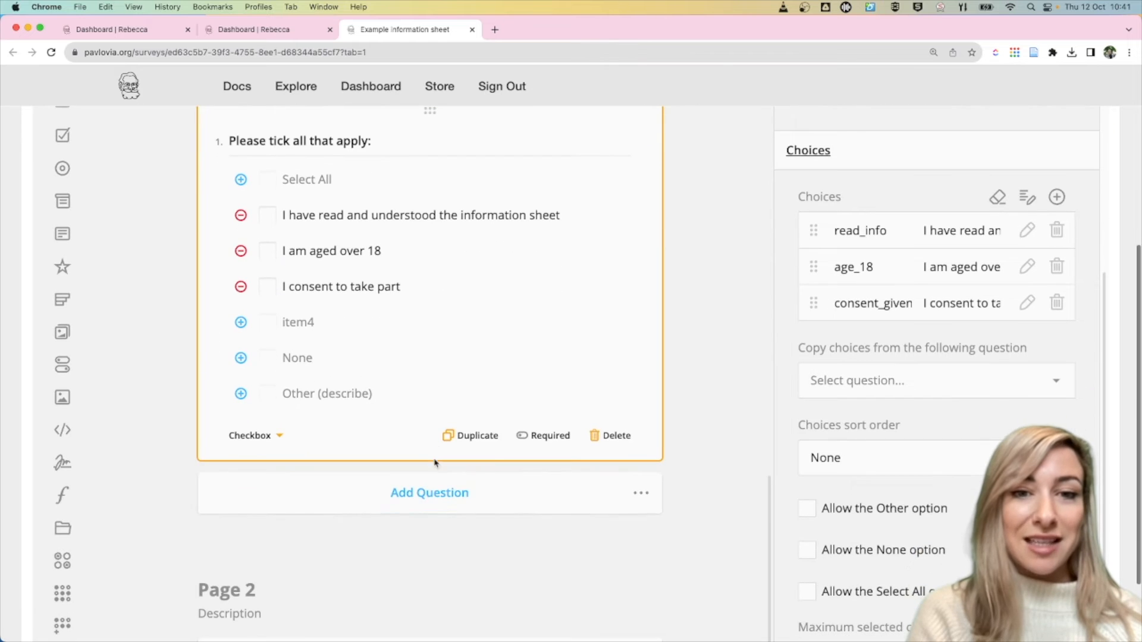
click(430, 493)
text(H)
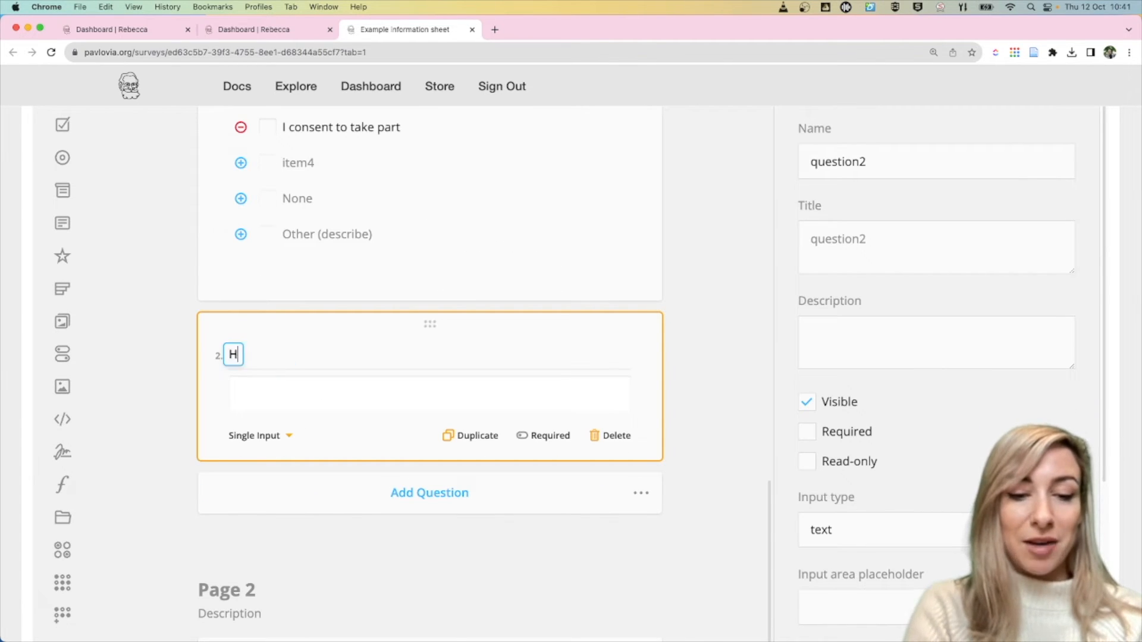
Title the question 'How old are you in years' and name it age_years.
text(ow old are)
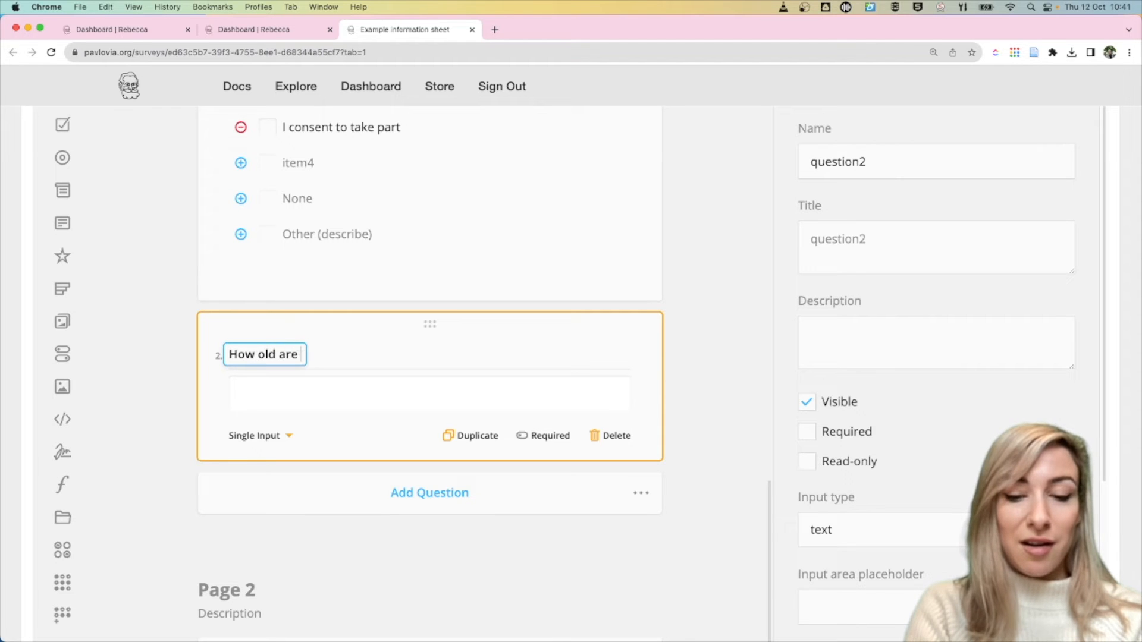
text(you in years)
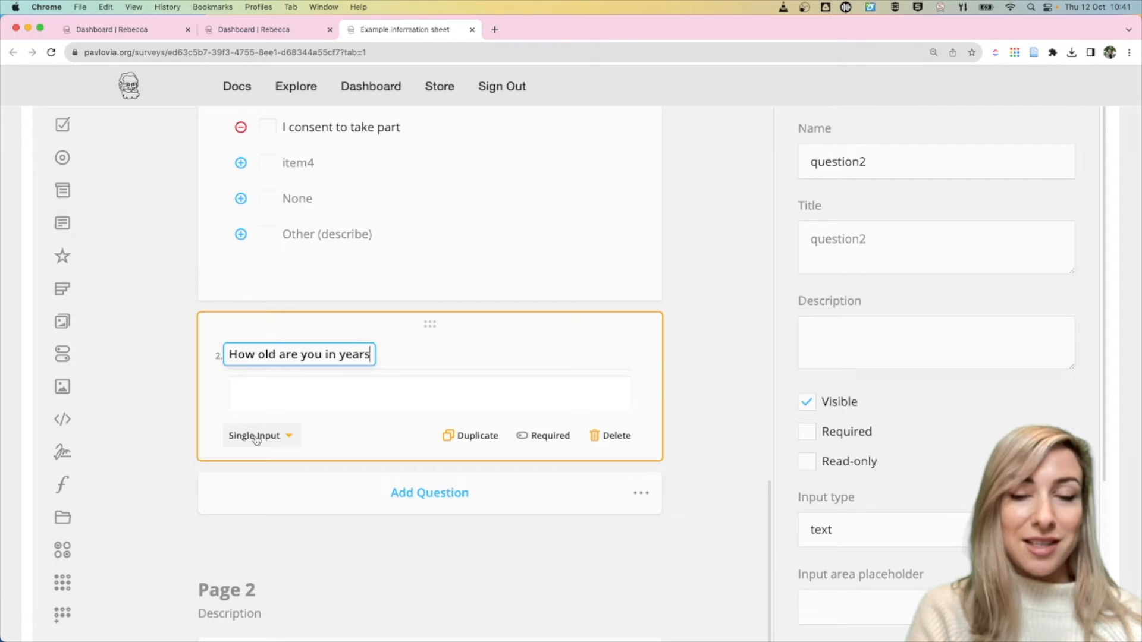
click(478, 354)
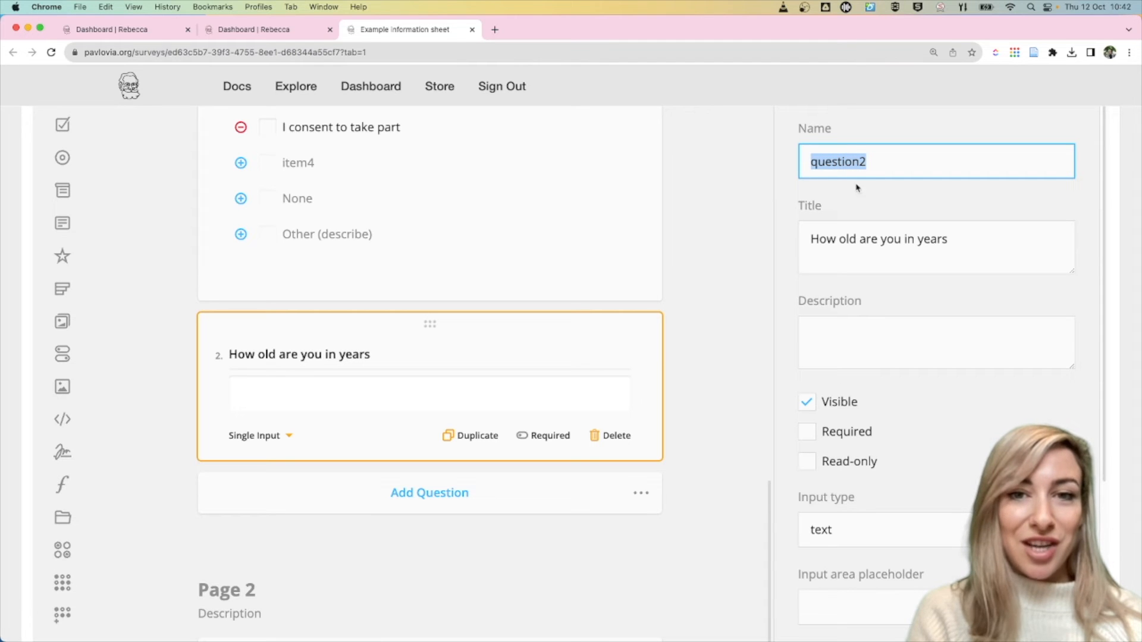
text(a)
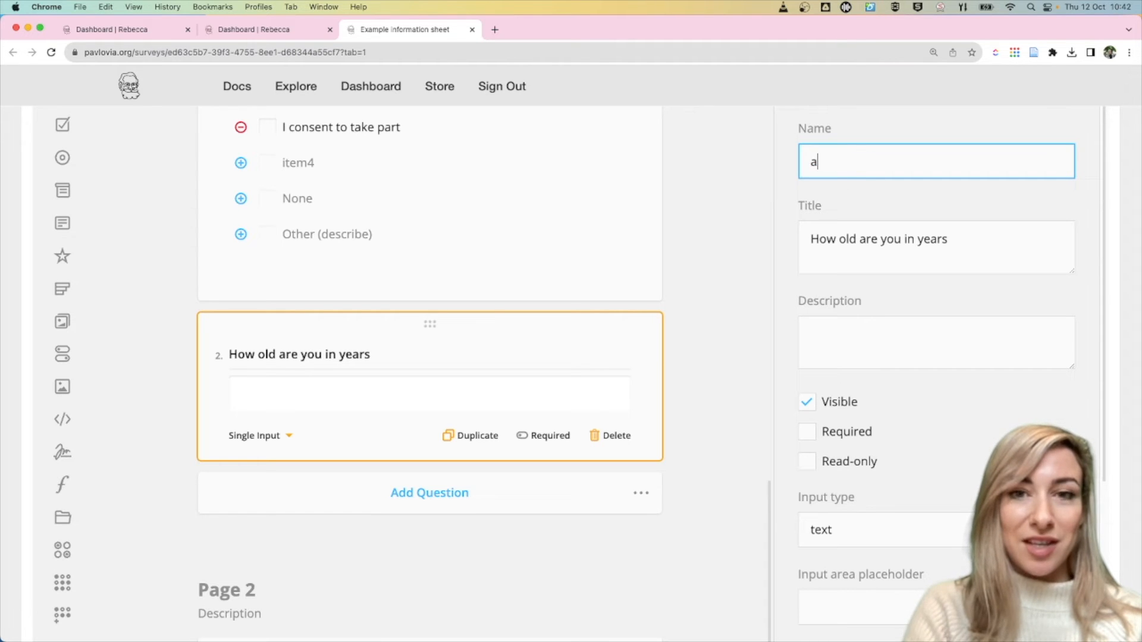
text(ge_yea)
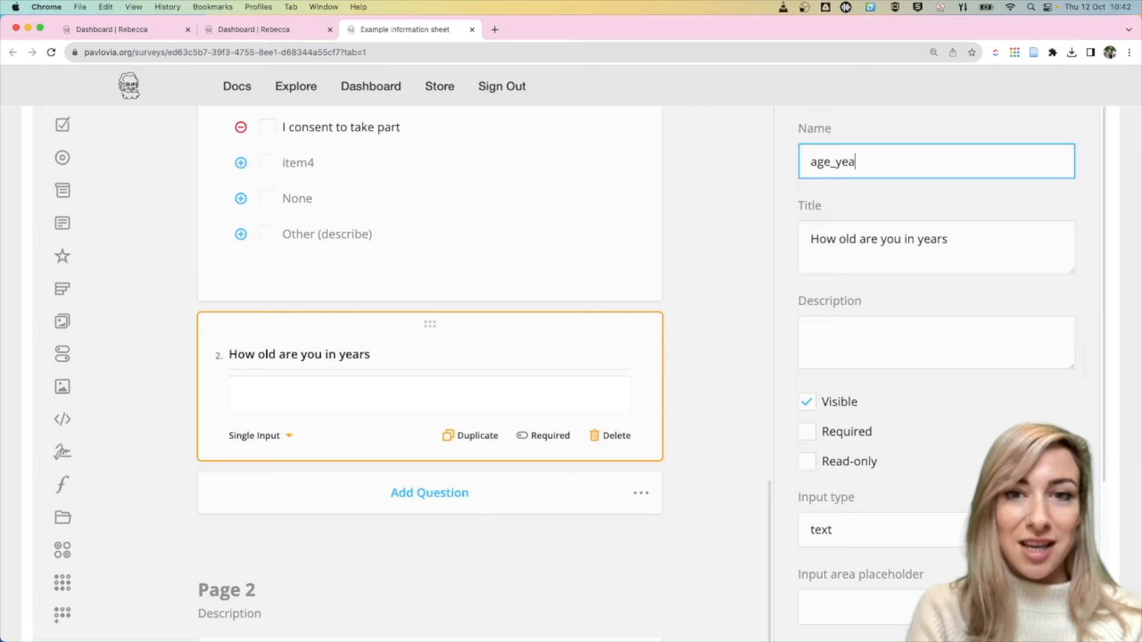
Set the answer Input type to number with a minimum of 18.
scroll(down, 3)
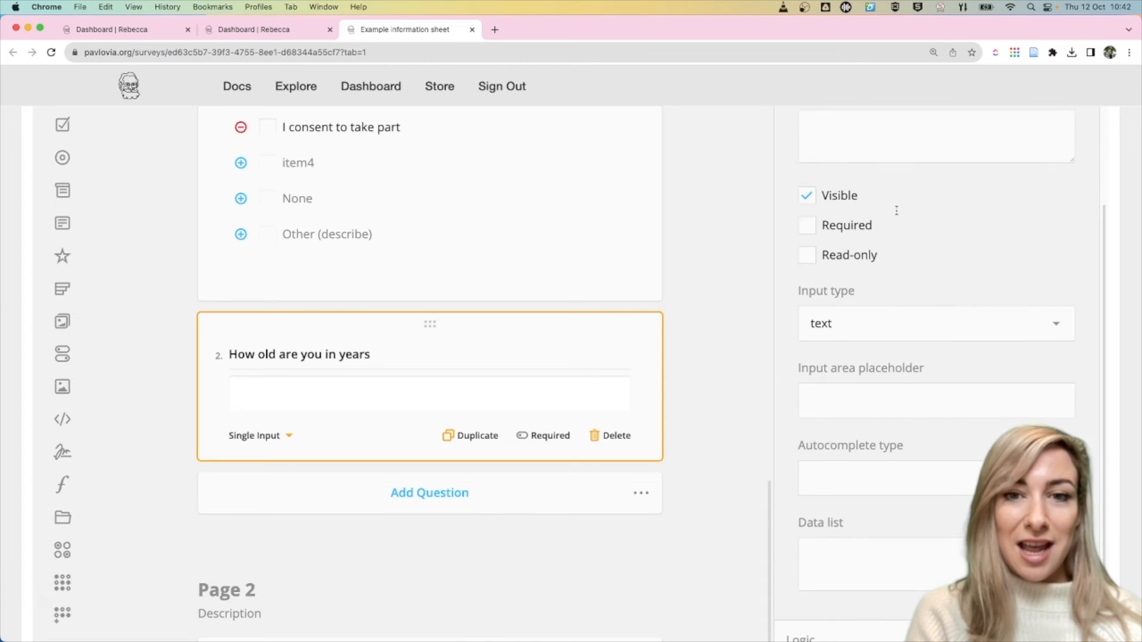
click(935, 322)
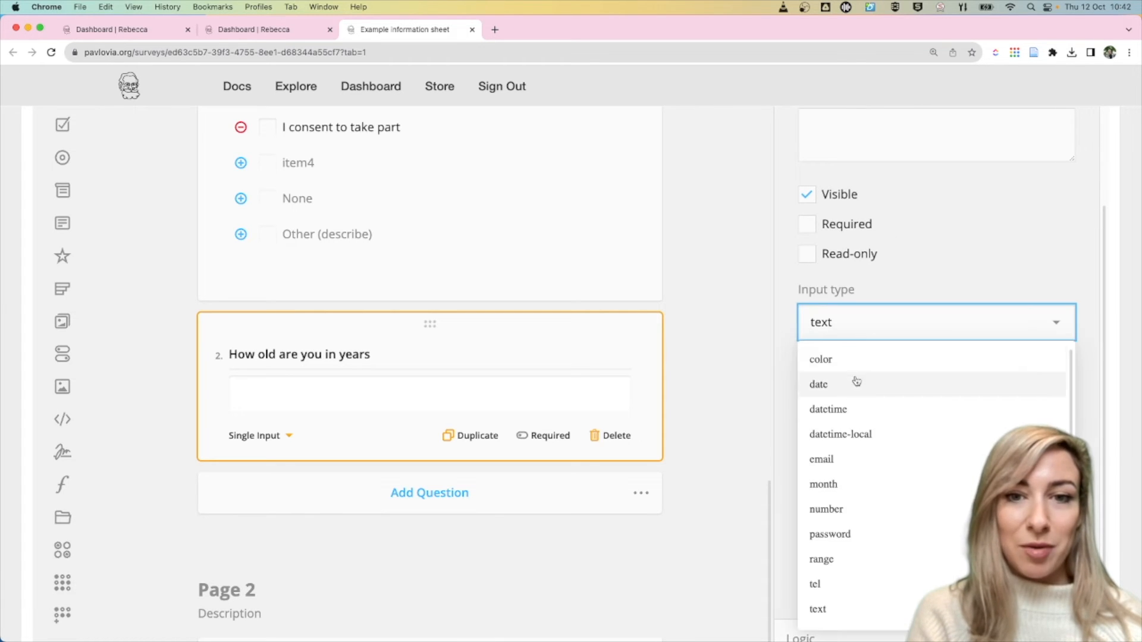
click(826, 509)
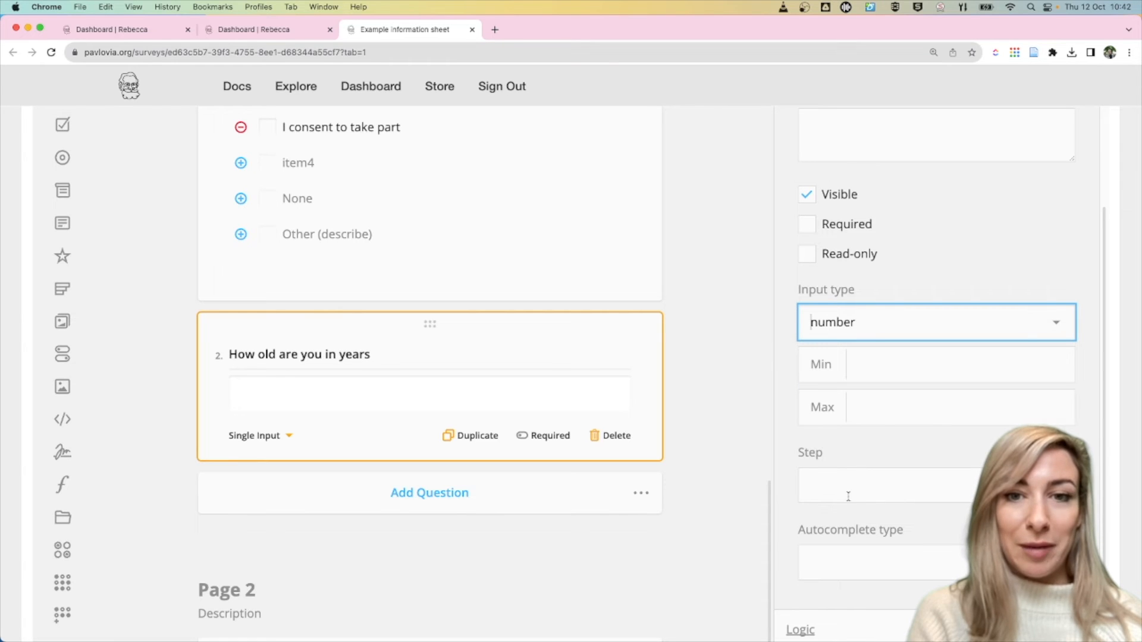
click(936, 407)
text(100)
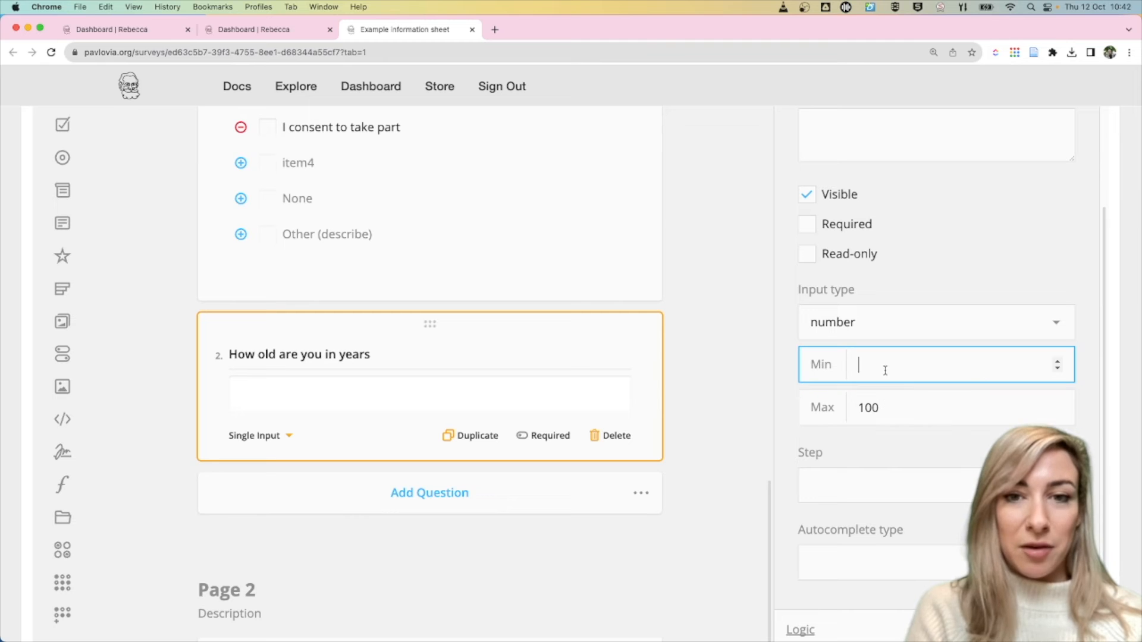
text(18)
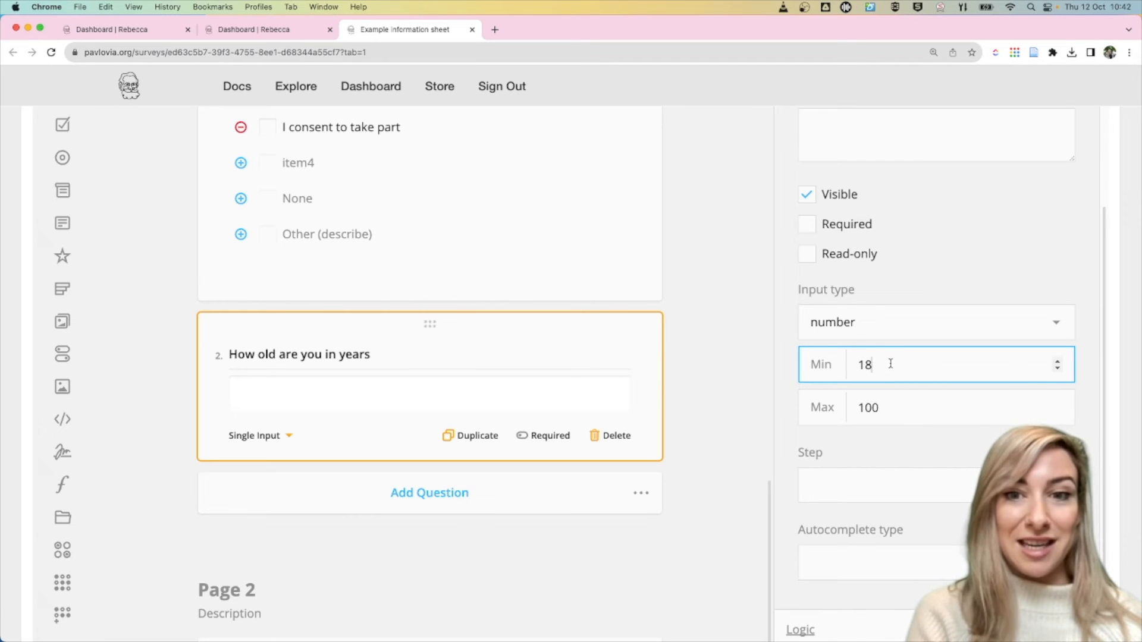
mouse_move(982, 294)
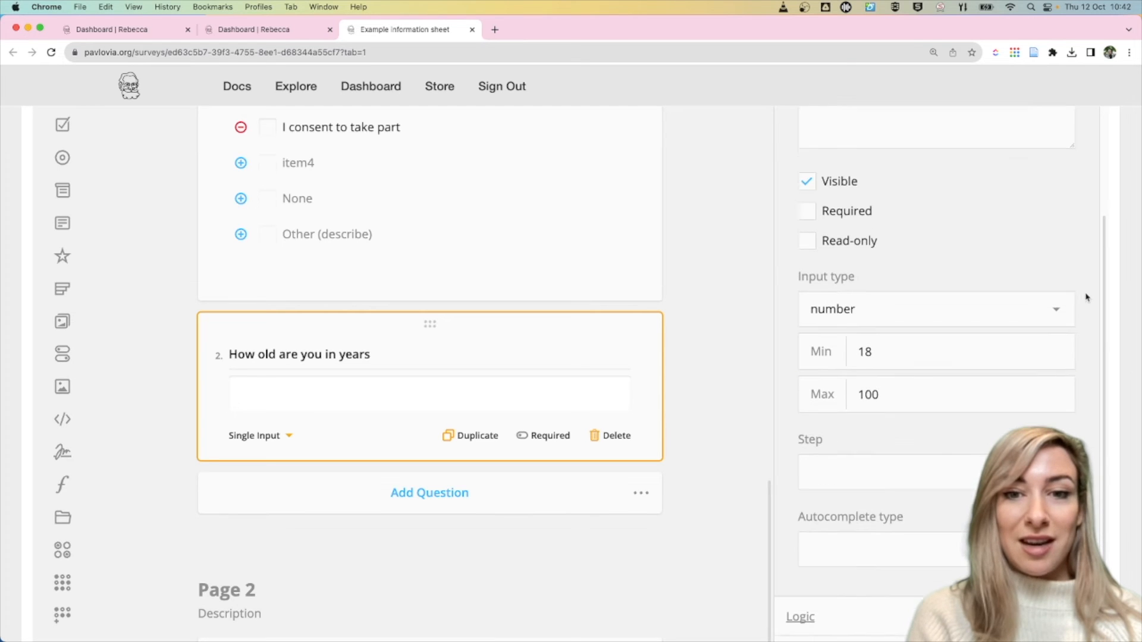
Add a Visible-if condition requiring all three consent options ticked, and apply it.
scroll(down, 3)
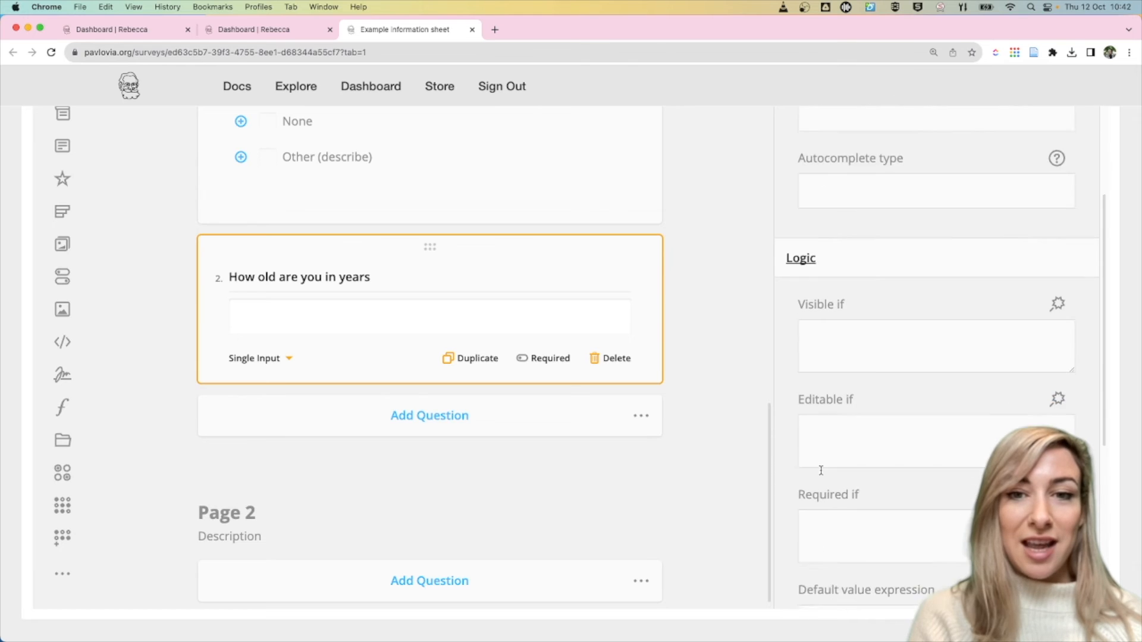
scroll(down, 3)
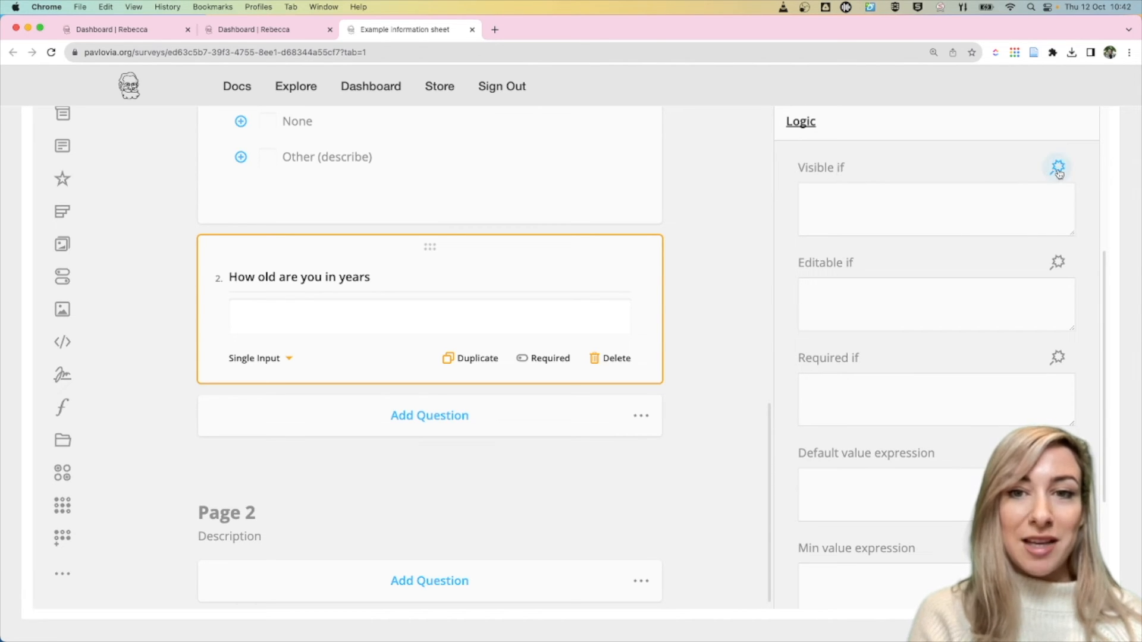
click(1058, 168)
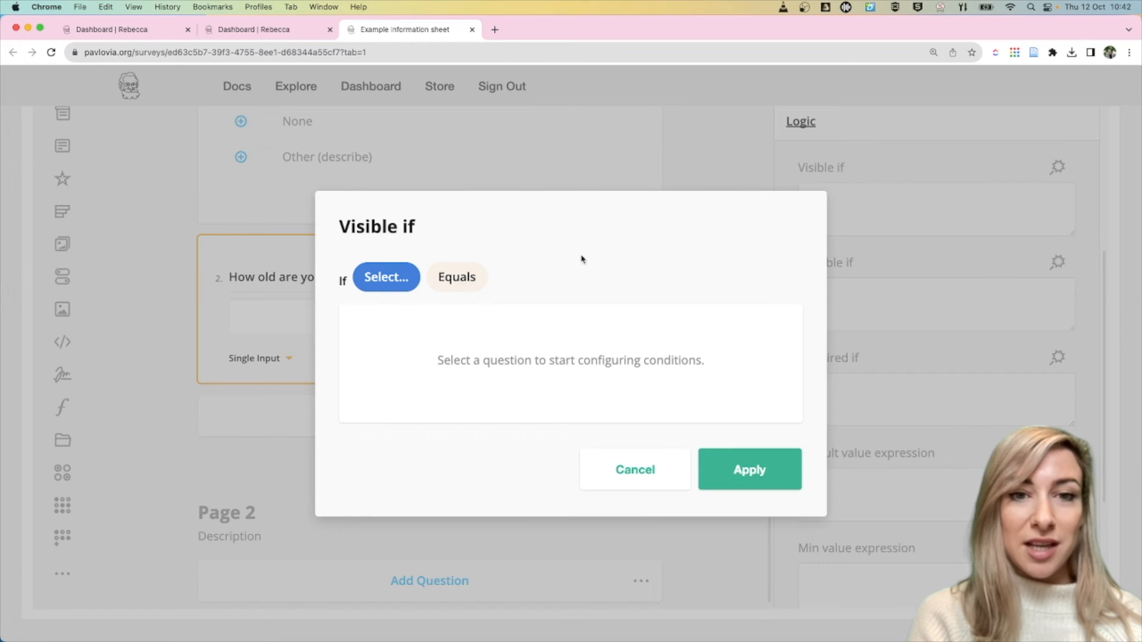
mouse_move(385, 277)
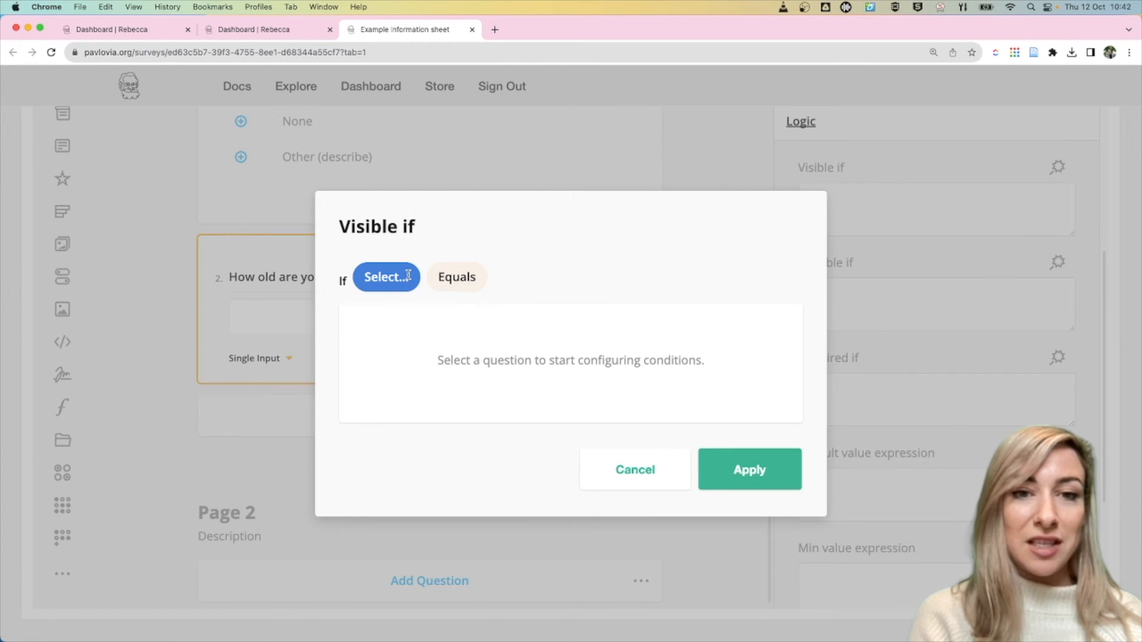
click(385, 277)
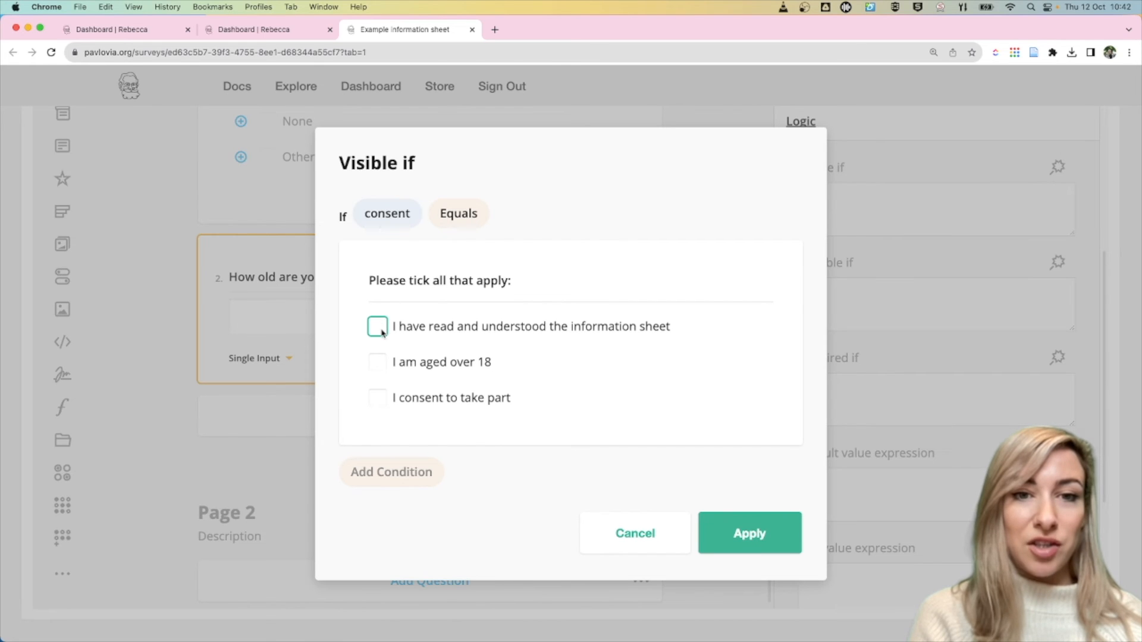
click(377, 326)
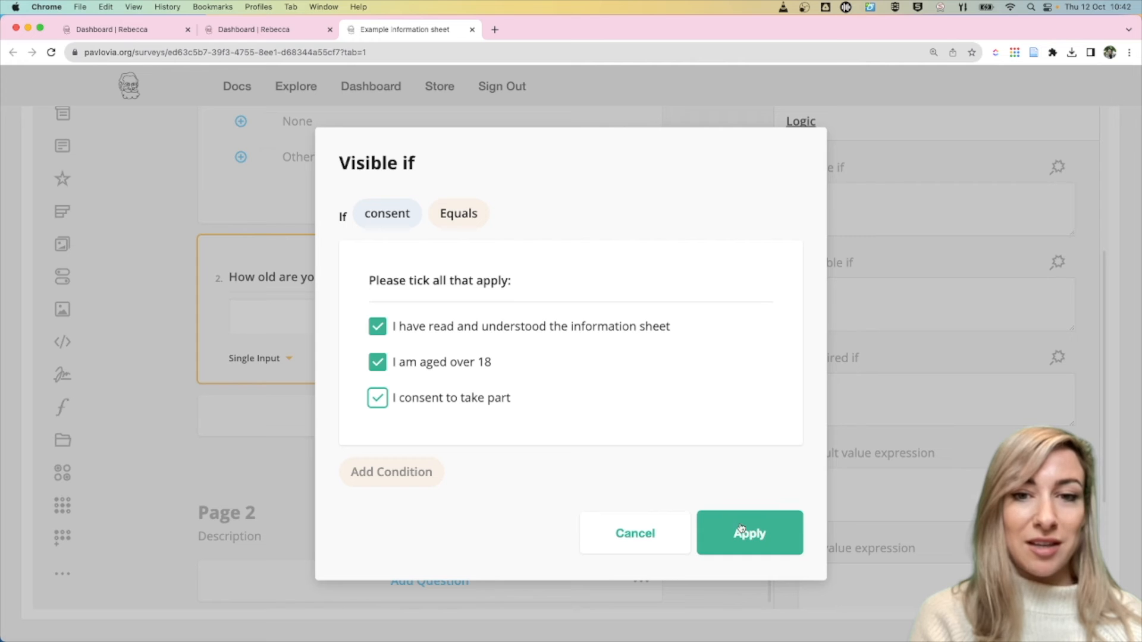
click(748, 533)
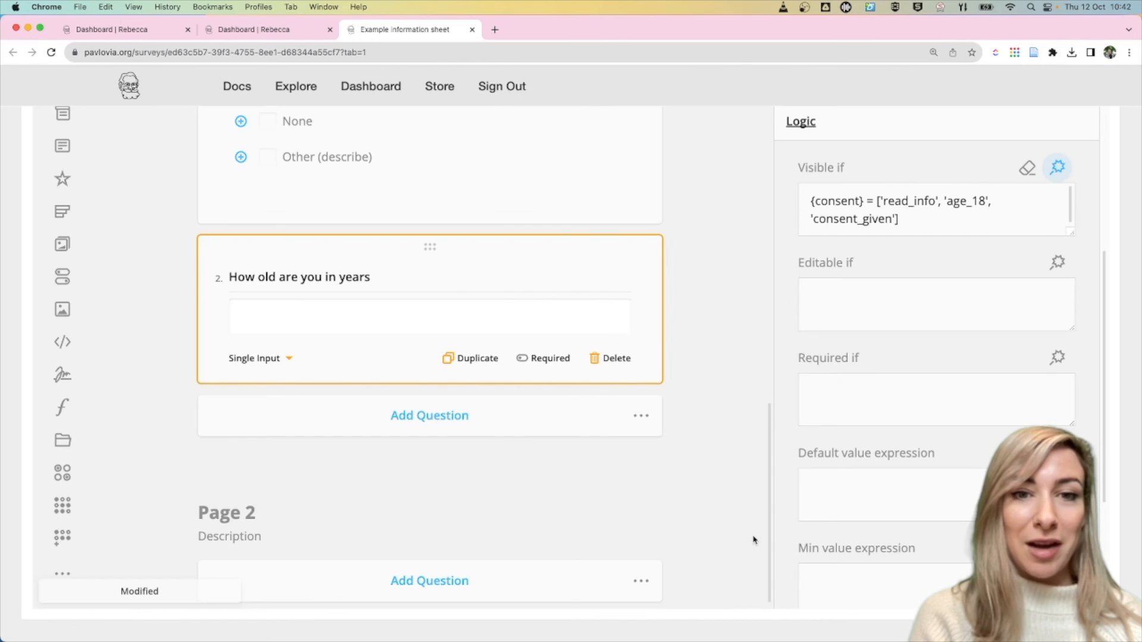
scroll(up, 3)
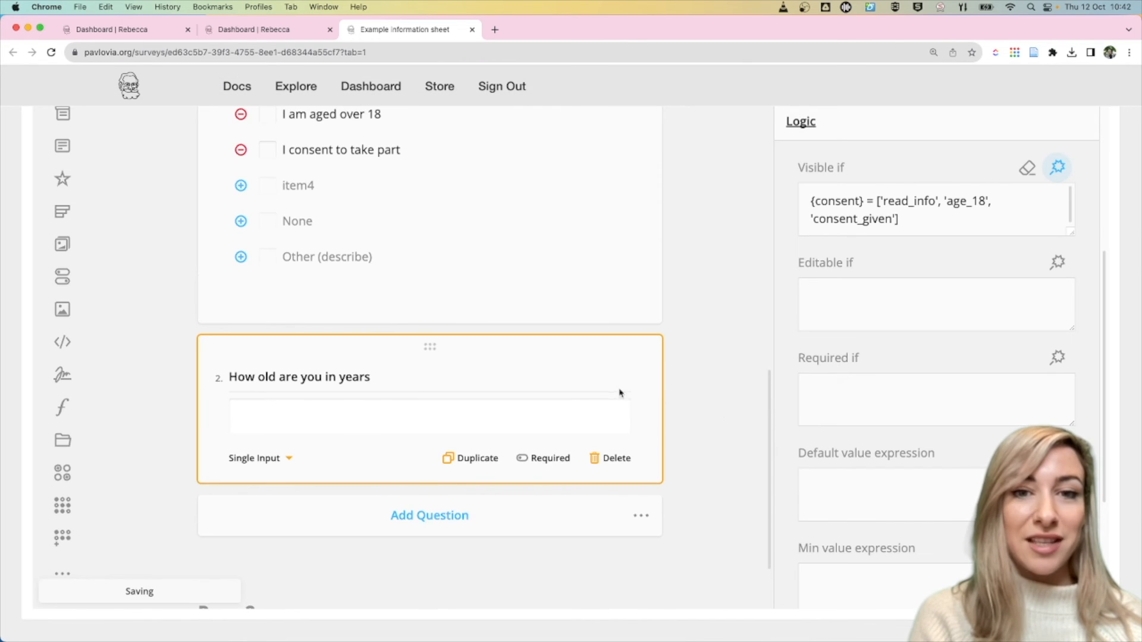
scroll(up, 3)
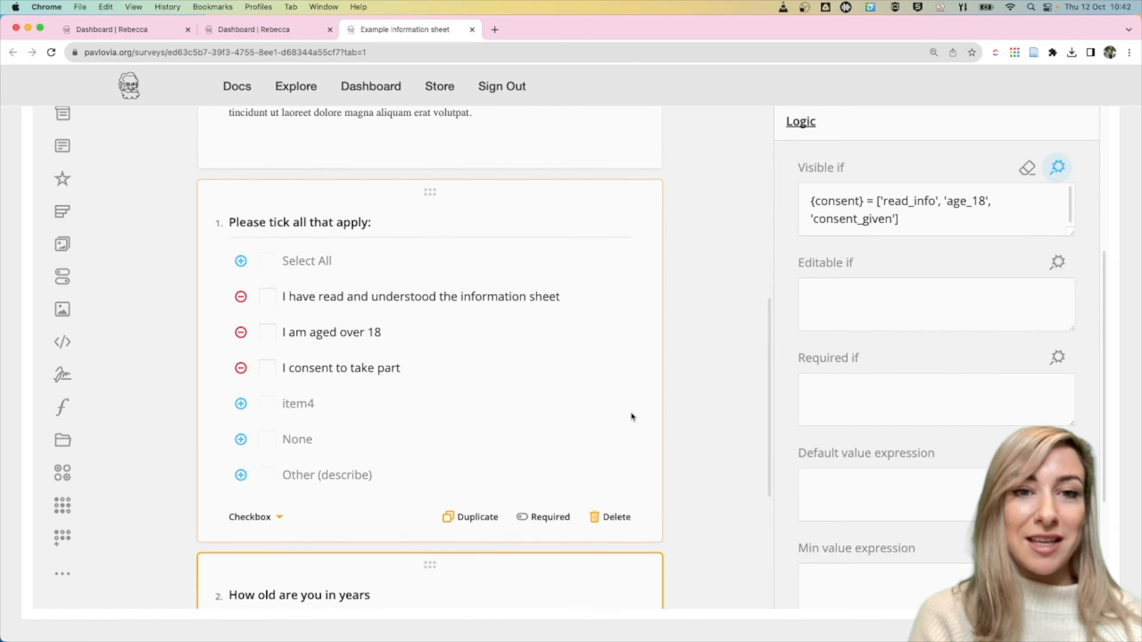
mouse_move(508, 324)
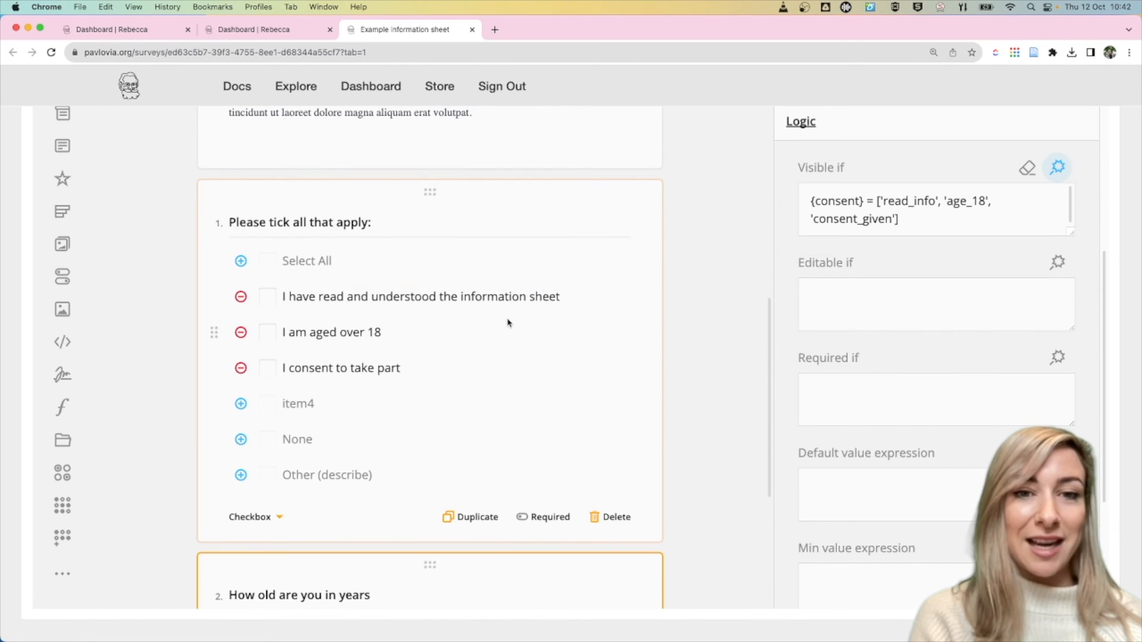
mouse_move(641, 336)
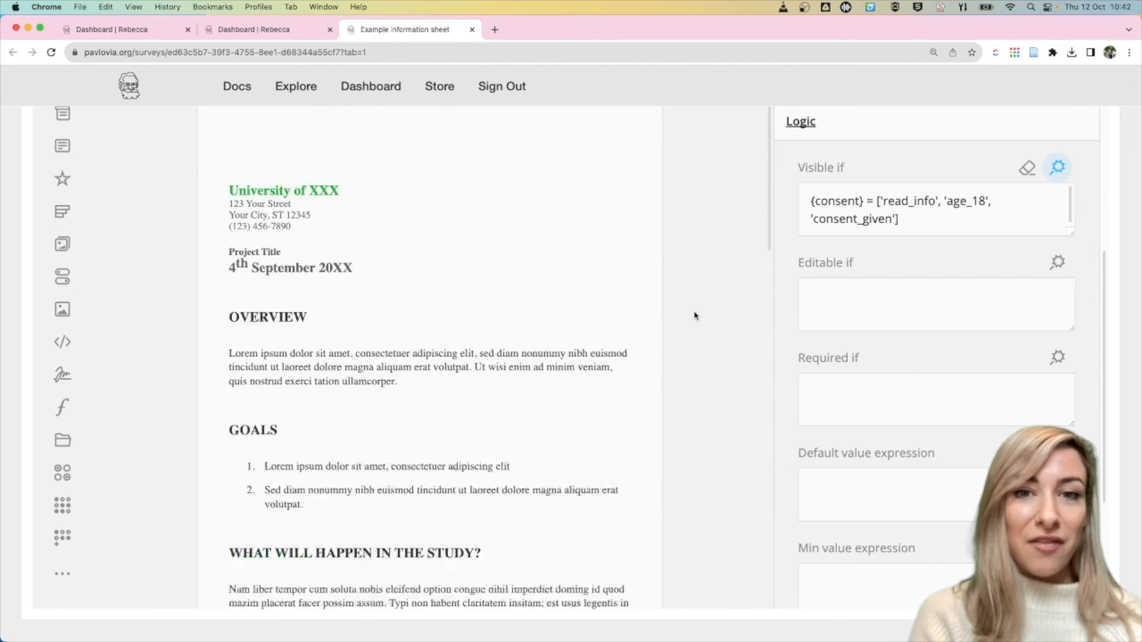
scroll(up, 3)
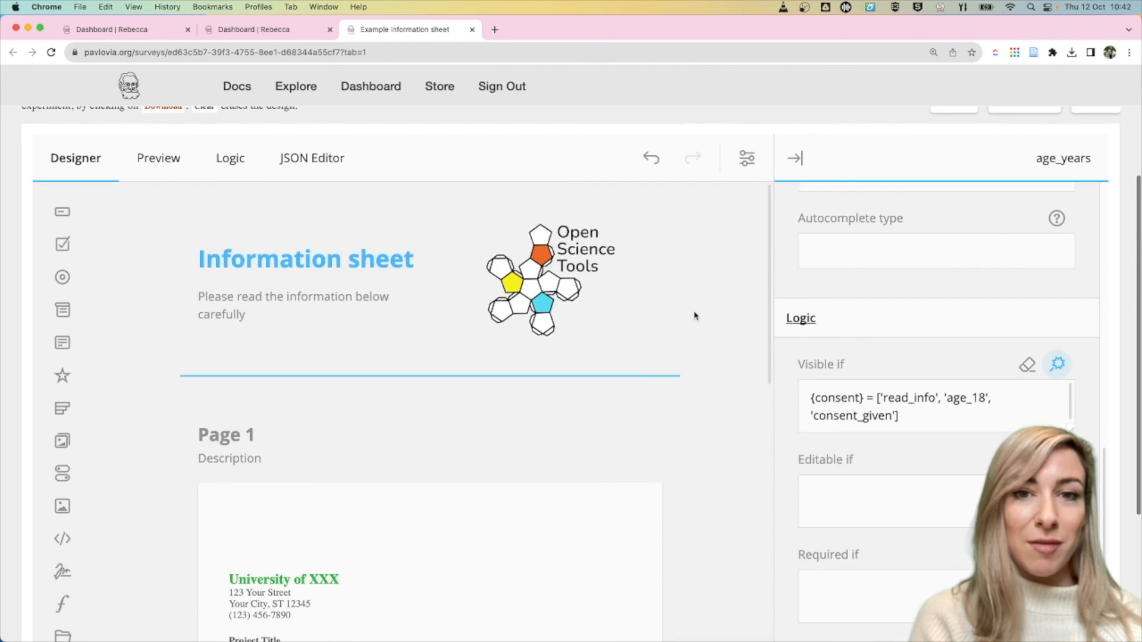
scroll(up, 3)
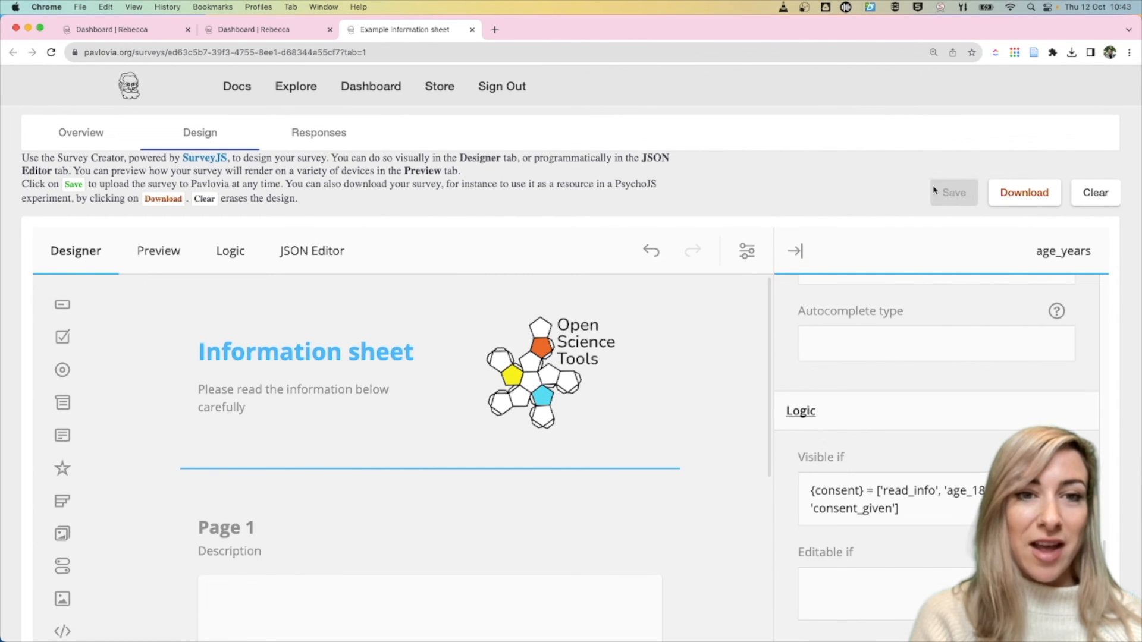
mouse_move(159, 251)
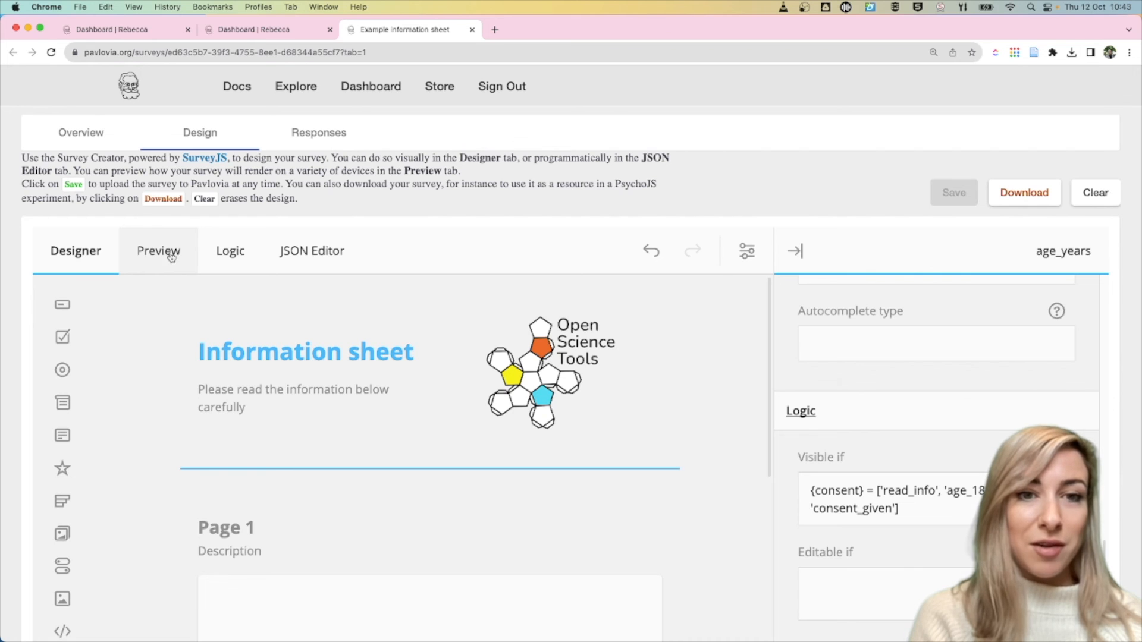
Preview the survey and tick all consent boxes so the age question appears.
click(159, 252)
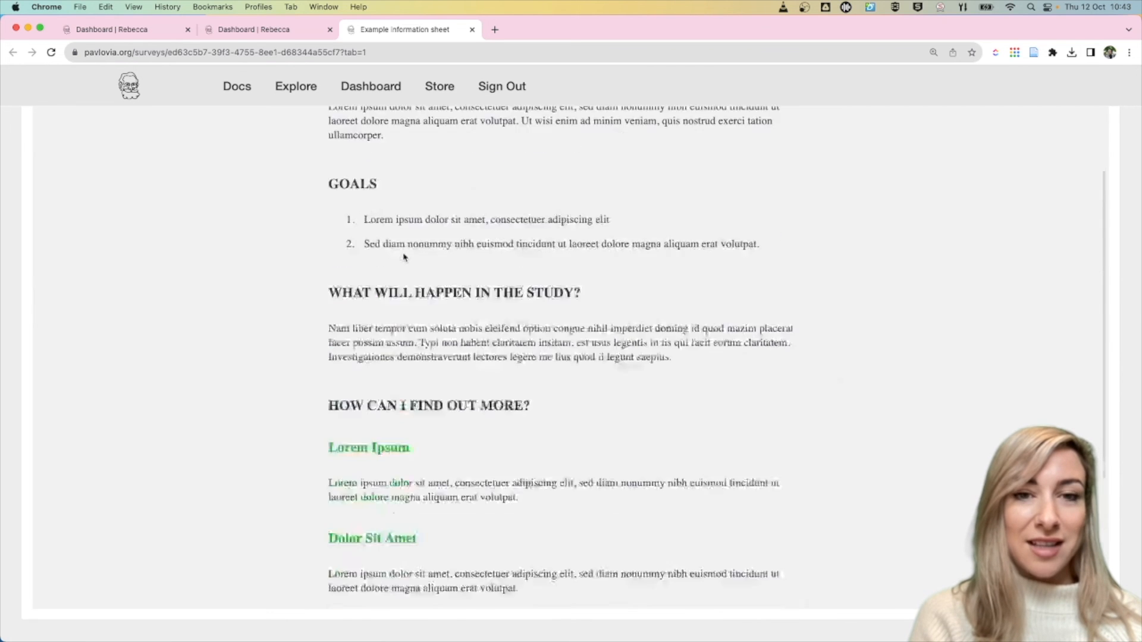
scroll(down, 3)
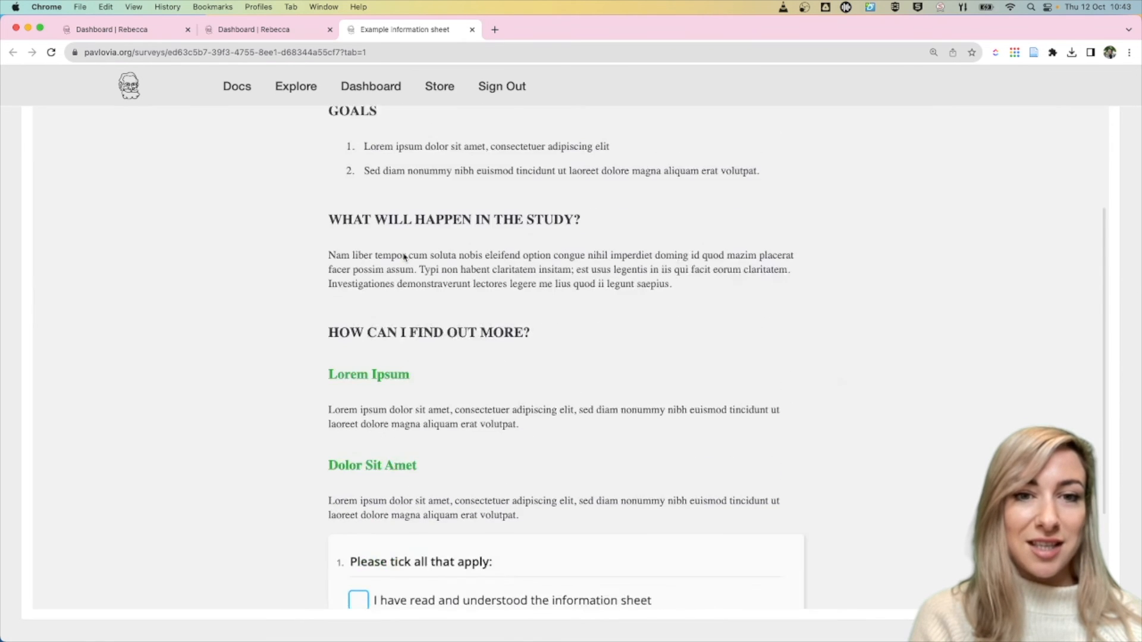
scroll(down, 3)
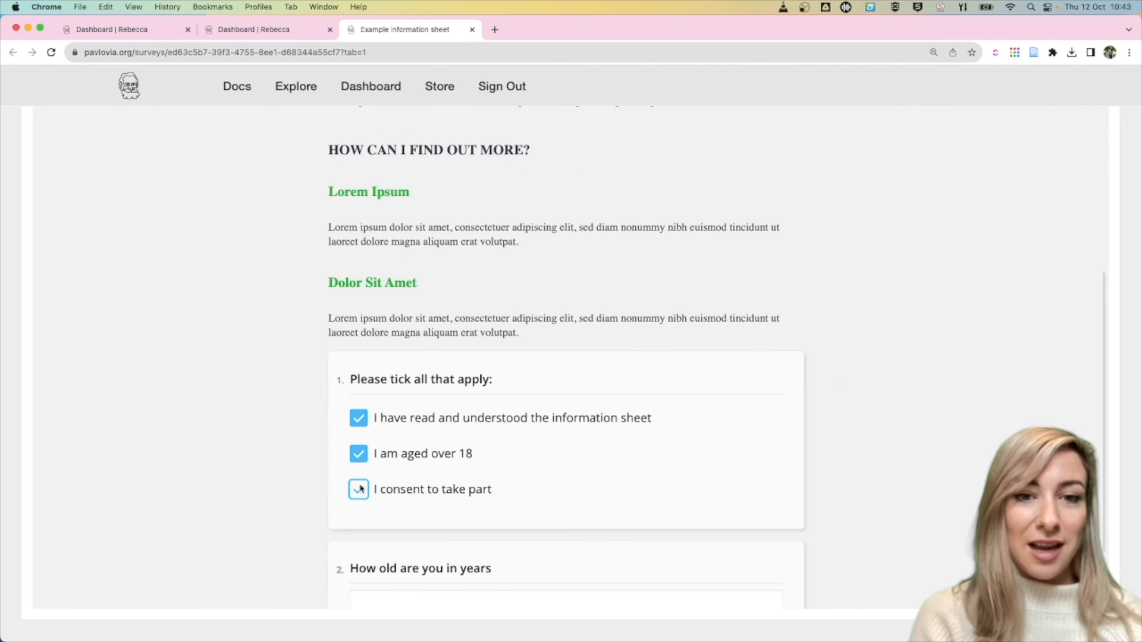
click(358, 489)
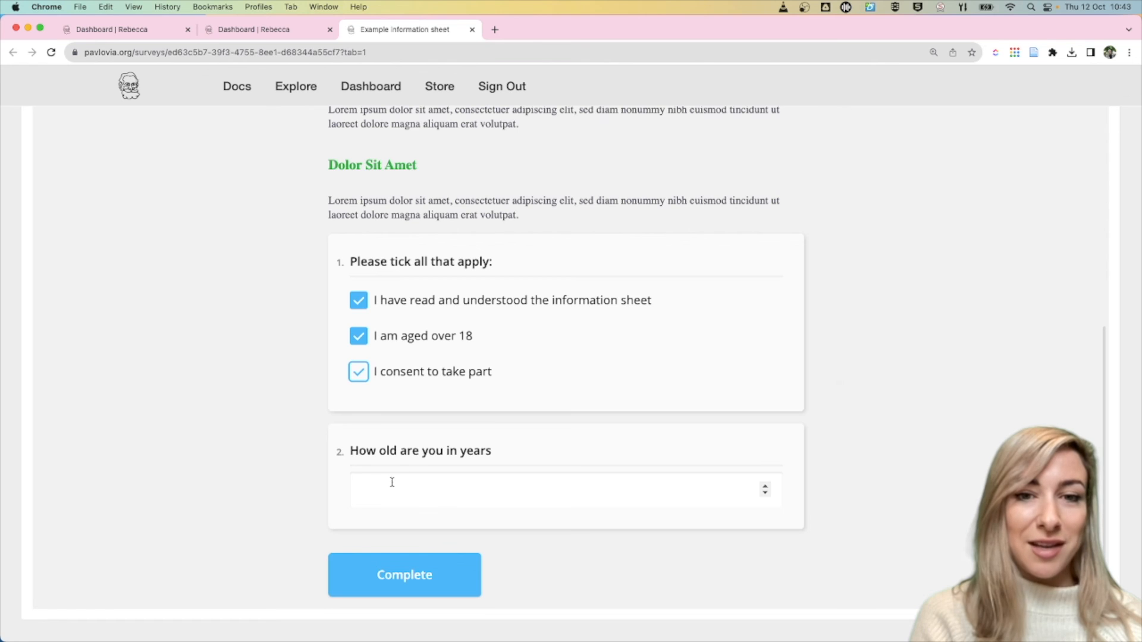